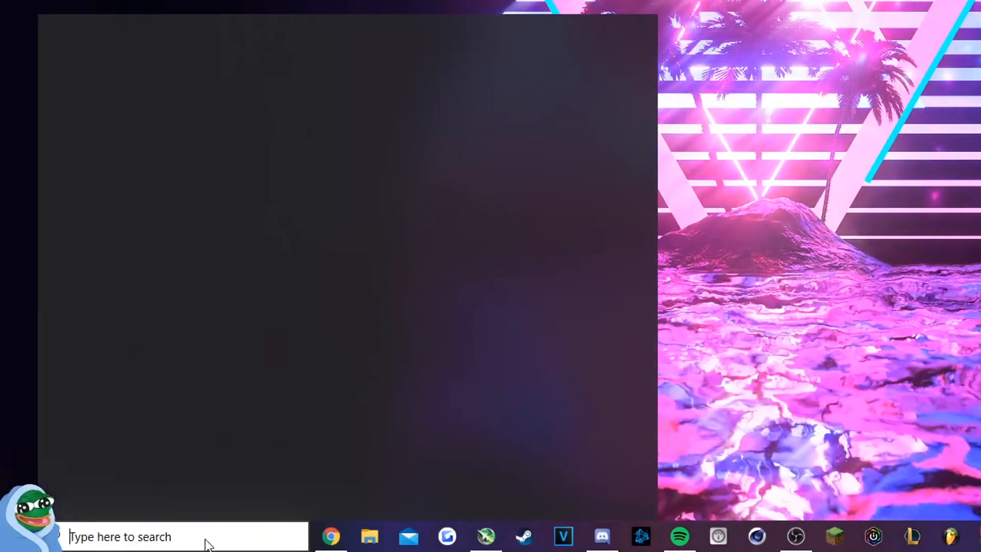
# Launch Run from taskbar search and enter %appdata% to open the Roaming folder
pyautogui.write('run')
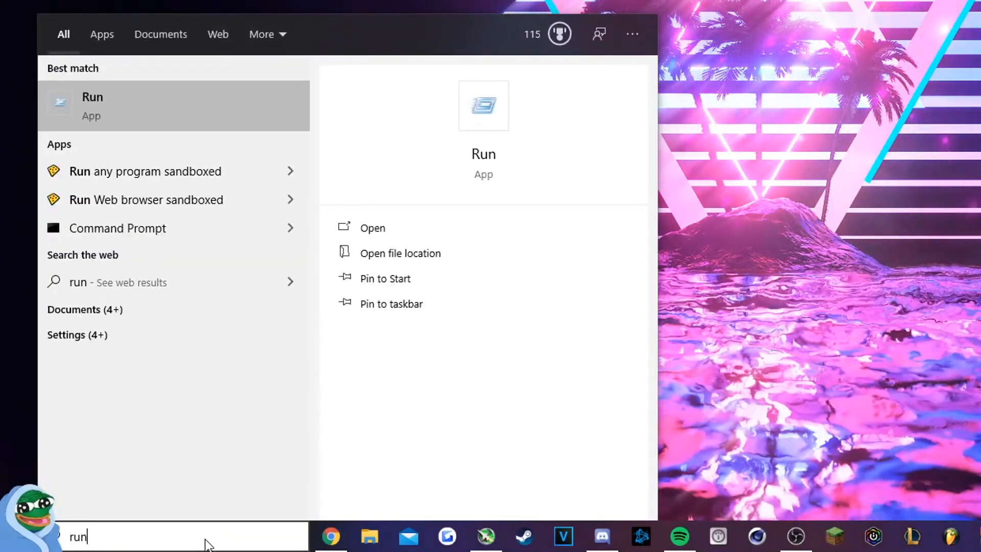
pyautogui.click(373, 227)
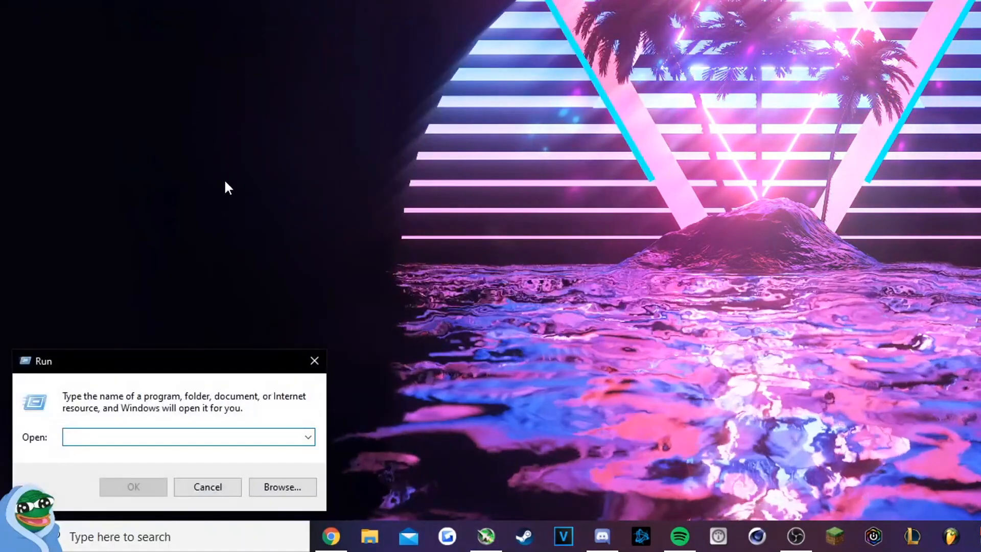
pyautogui.write('%app')
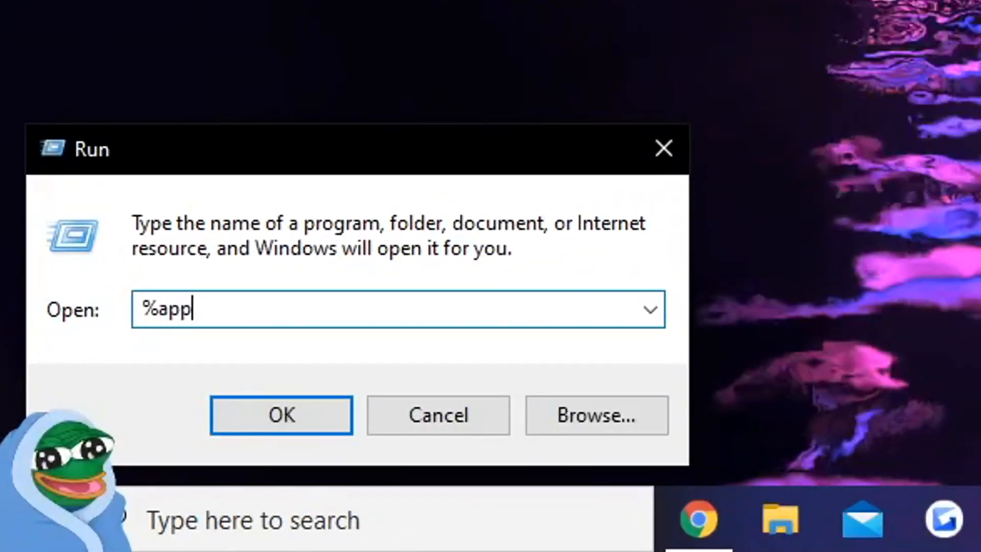
pyautogui.write('data%')
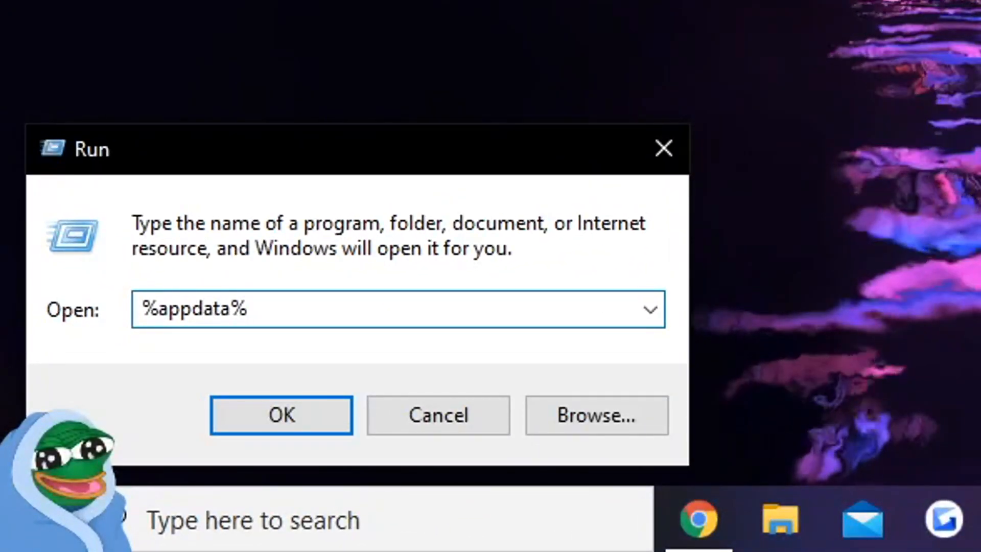
pyautogui.click(281, 415)
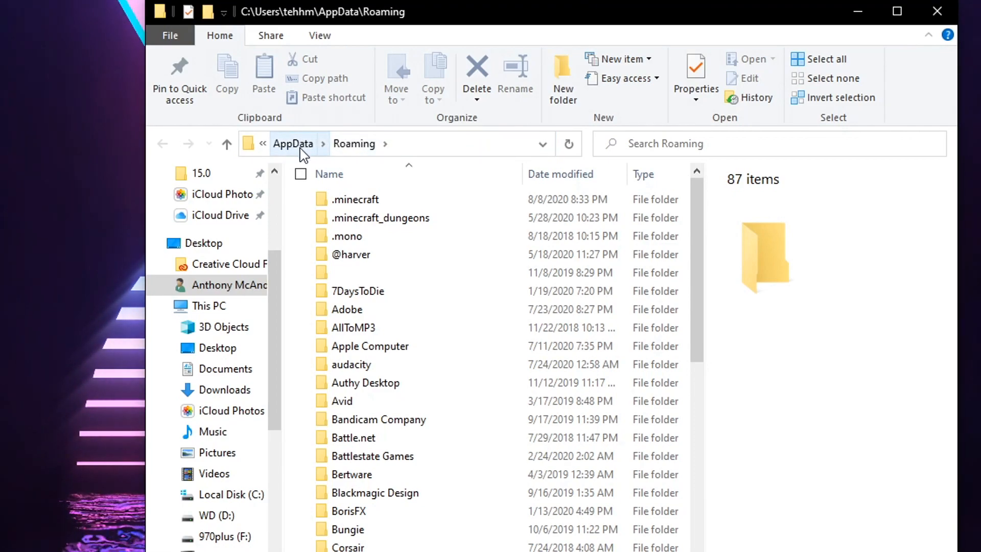
# Navigate AppData\Local\DeadByDaylight\Saved\Config\WindowsNoEditor and select Engine.ini
pyautogui.click(293, 143)
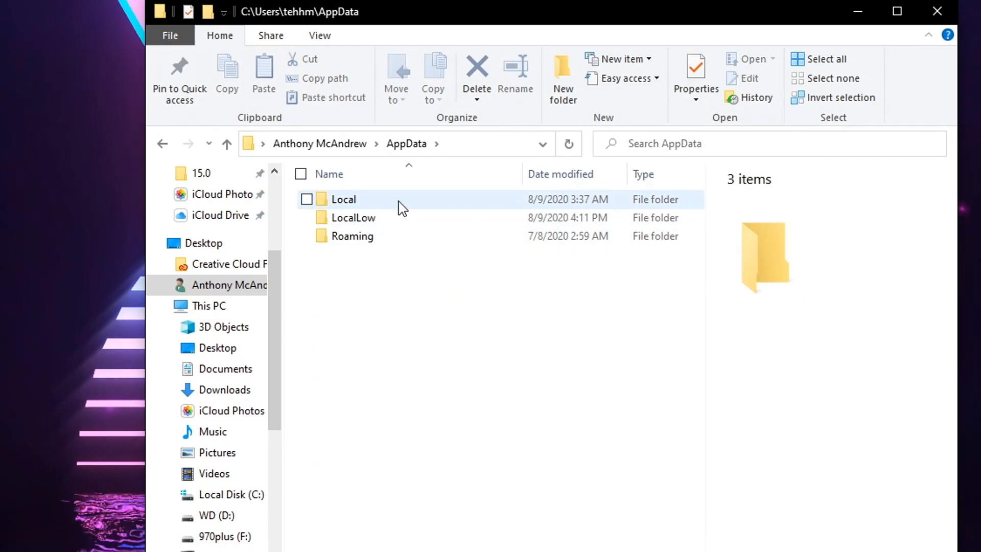
pyautogui.doubleClick(343, 199)
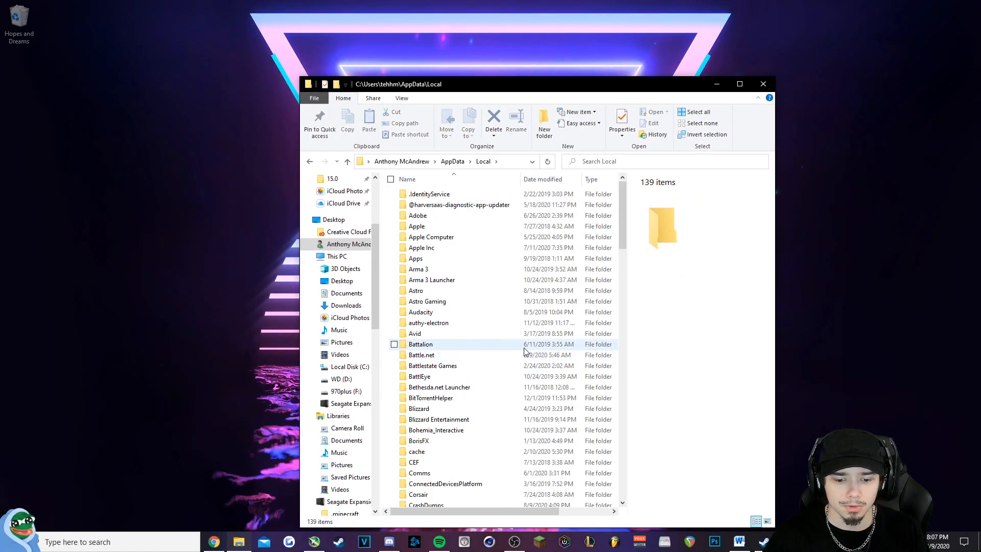
pyautogui.click(739, 83)
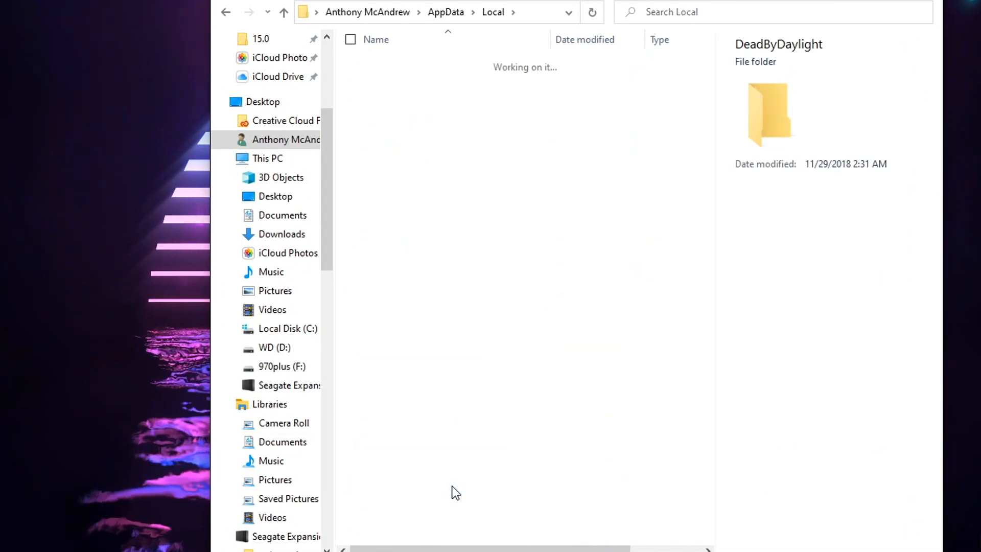
pyautogui.doubleClick(769, 114)
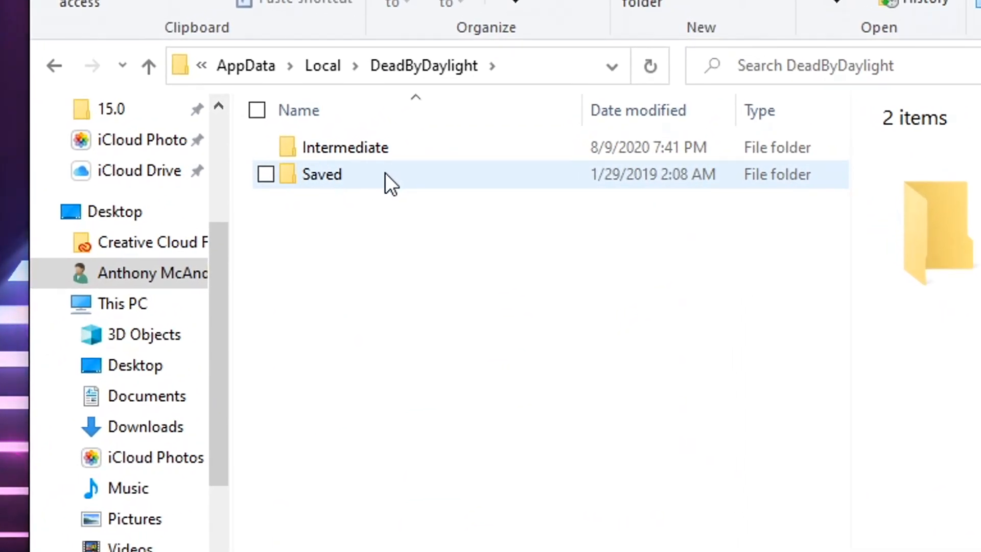
pyautogui.doubleClick(321, 174)
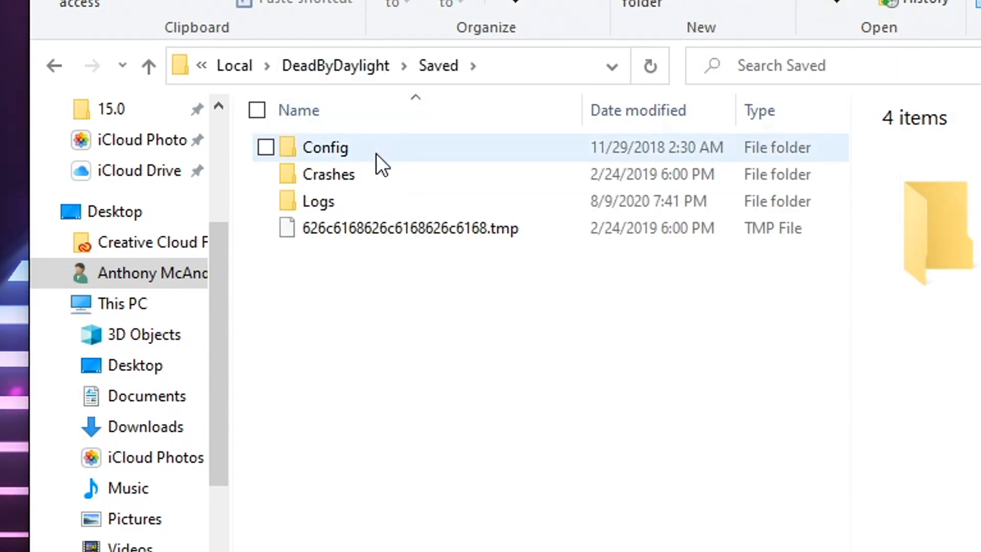
pyautogui.doubleClick(325, 147)
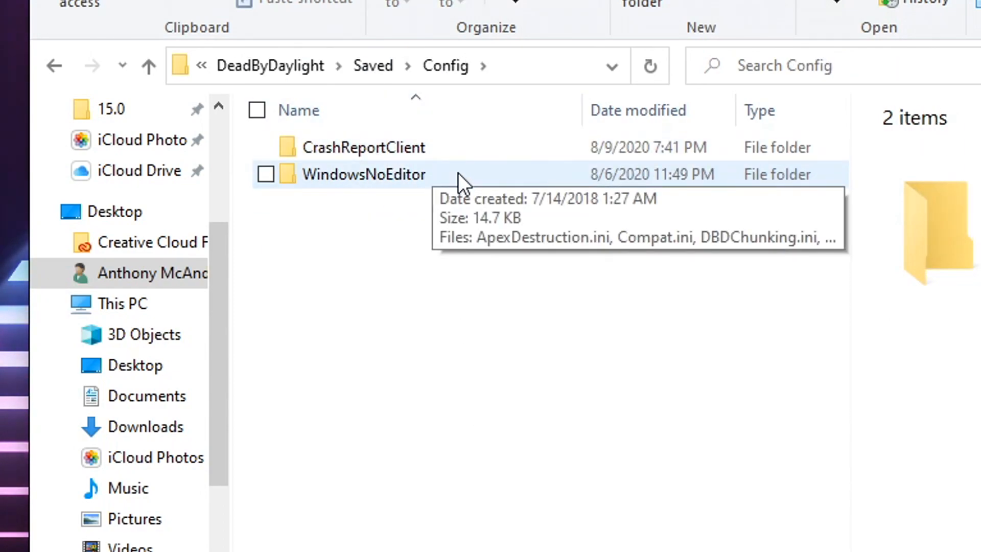
pyautogui.doubleClick(363, 174)
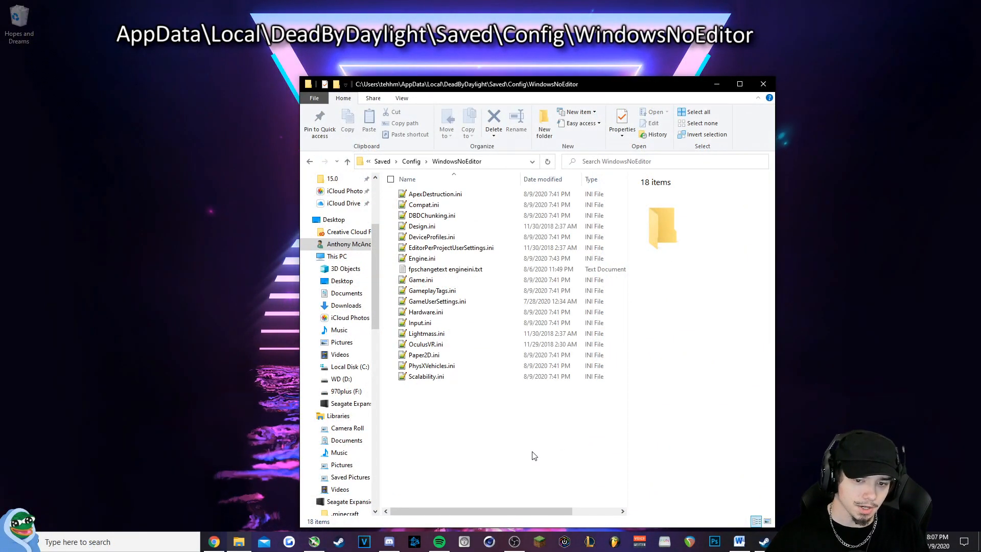
pyautogui.click(422, 259)
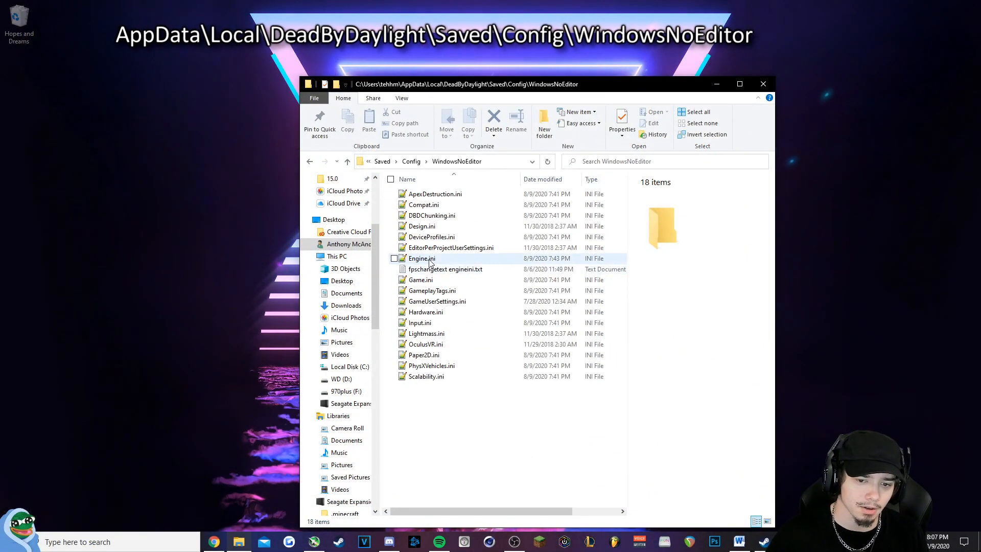
pyautogui.moveTo(421, 259)
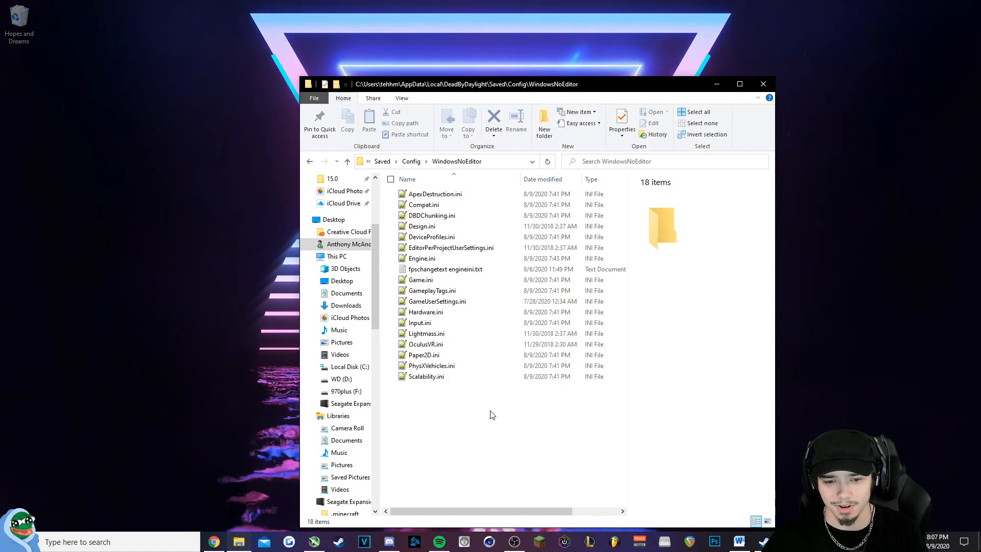
pyautogui.click(422, 259)
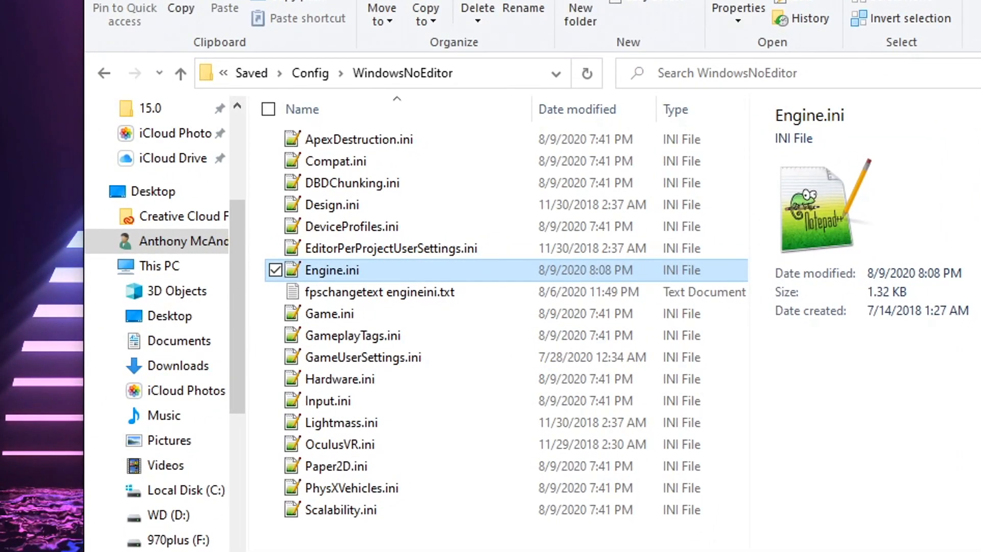
pyautogui.moveTo(390, 271)
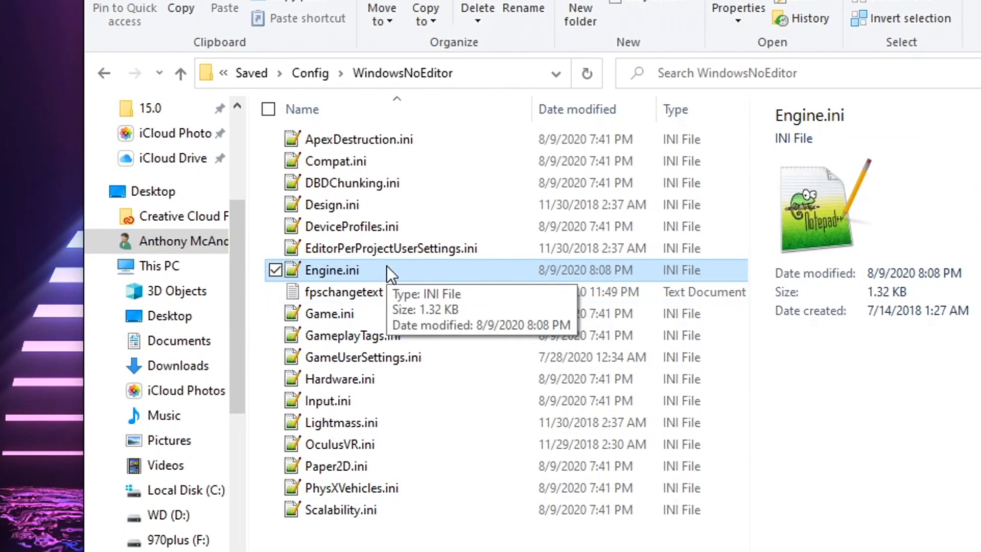
# Open Engine.ini in Notepad with the [/script/engine.engine] block: MaxSmoothedFrameRate=240, bUseVSync=false
pyautogui.rightClick(333, 270)
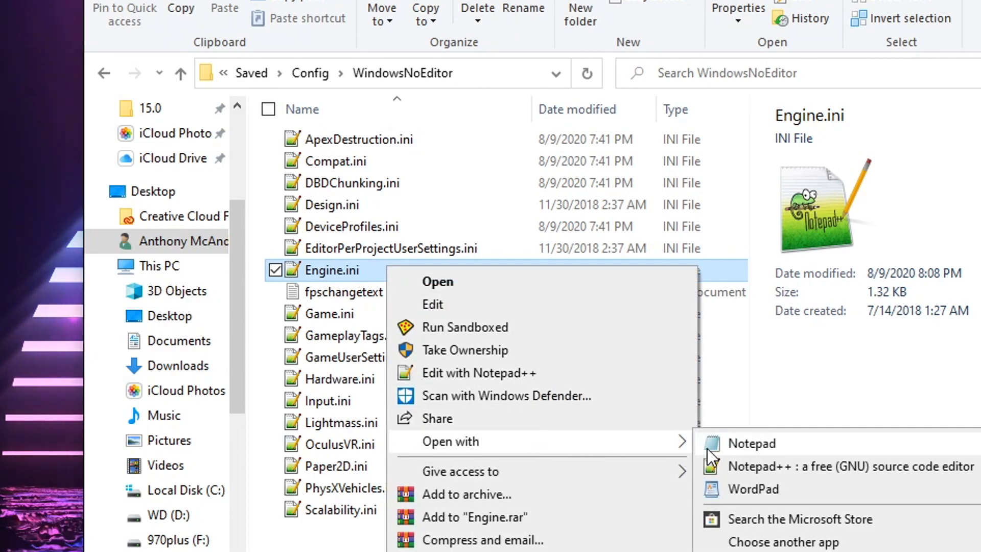
pyautogui.click(751, 443)
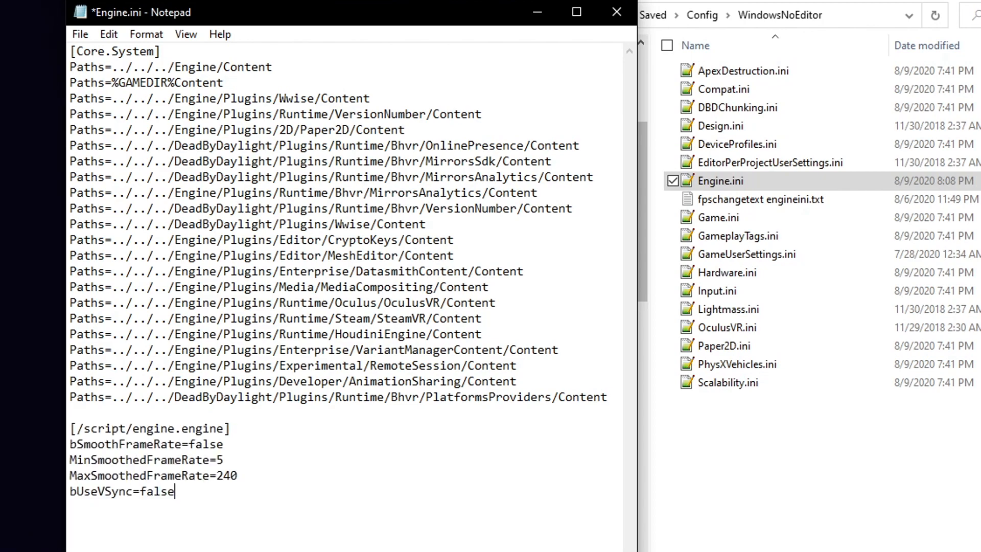
pyautogui.click(575, 12)
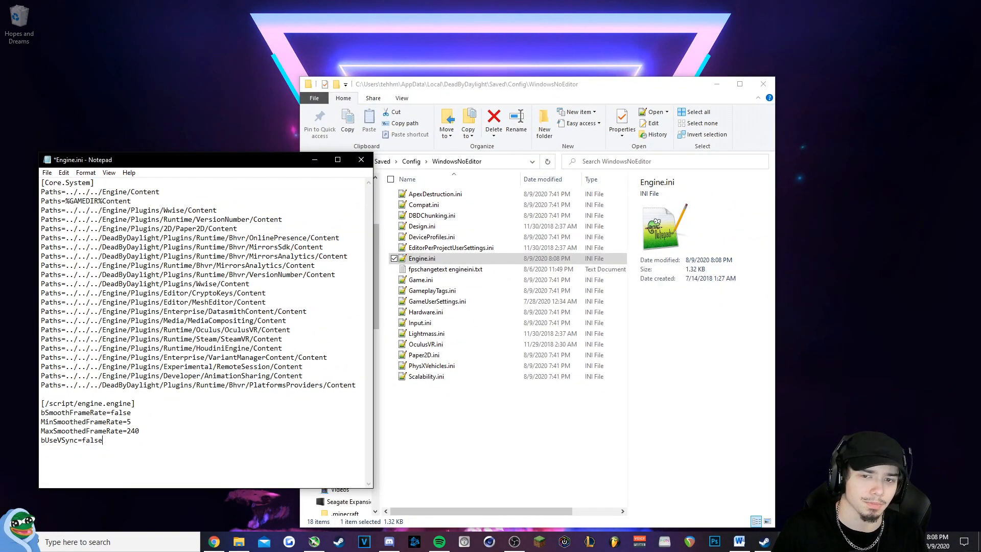
pyautogui.doubleClick(133, 430)
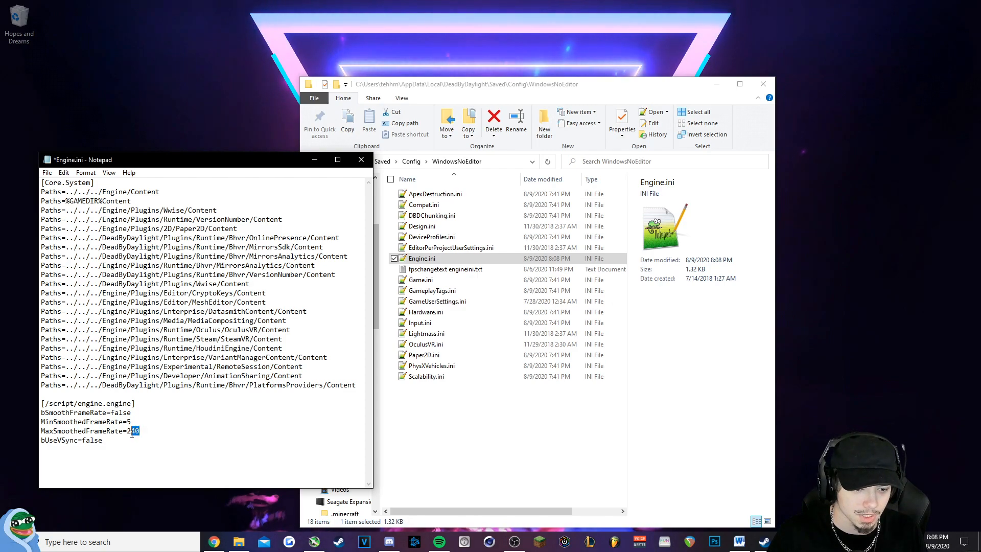
pyautogui.click(119, 466)
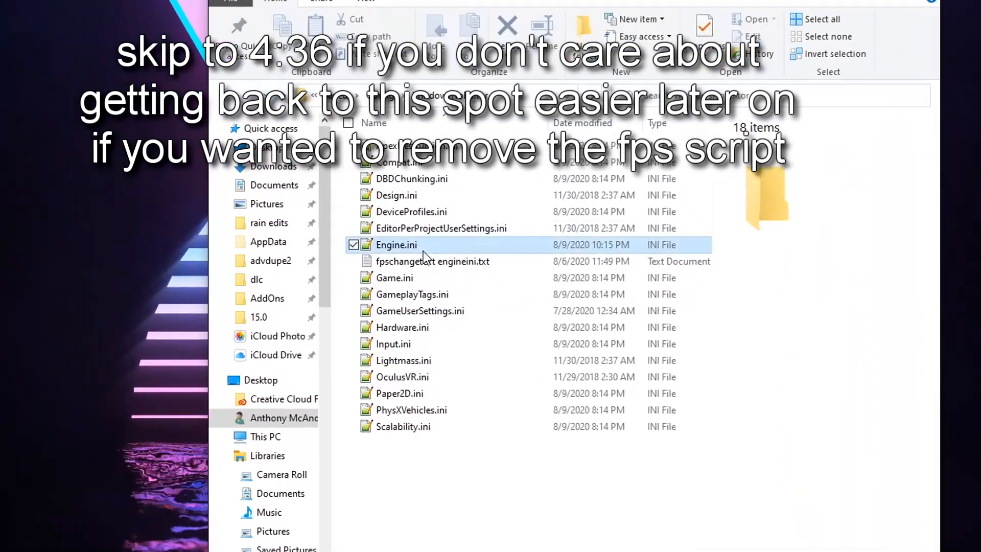
# Cut the frame-rate block from Engine.ini and store it in a new whatever.txt
pyautogui.rightClick(396, 245)
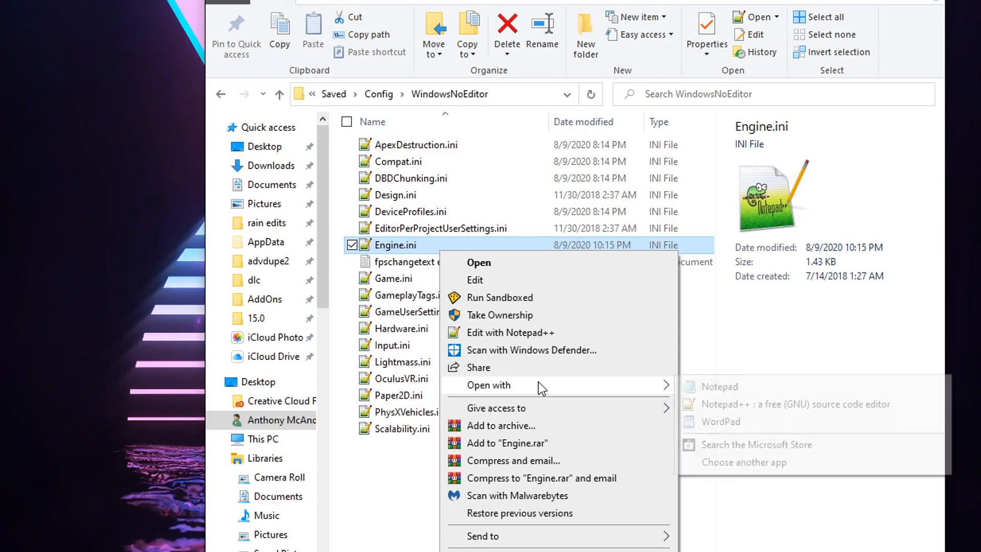
pyautogui.click(720, 386)
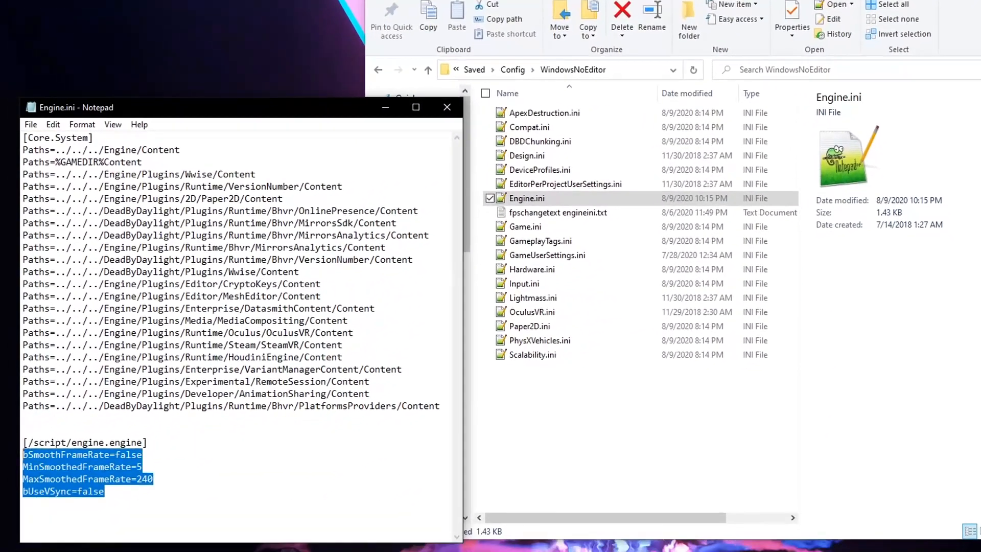
pyautogui.press('Delete')
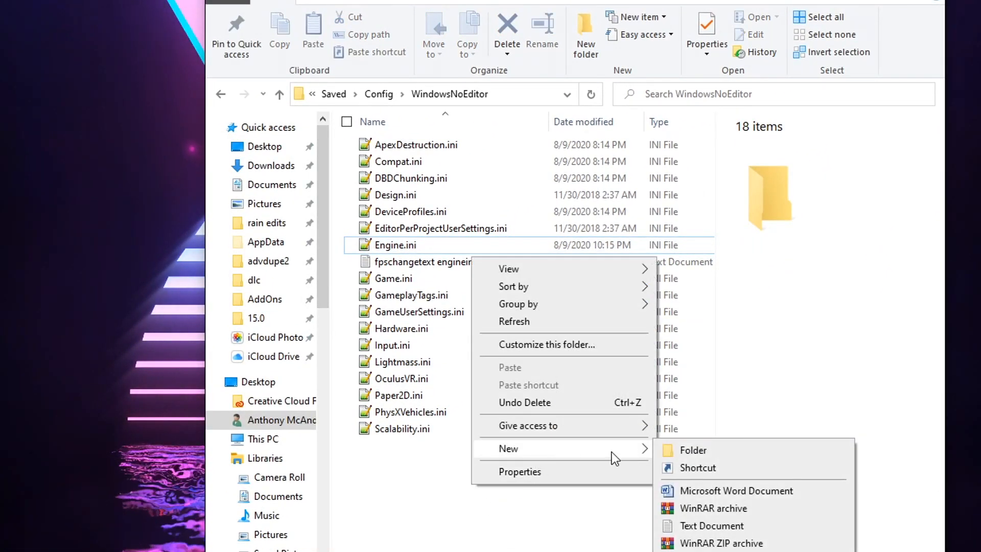
pyautogui.click(712, 526)
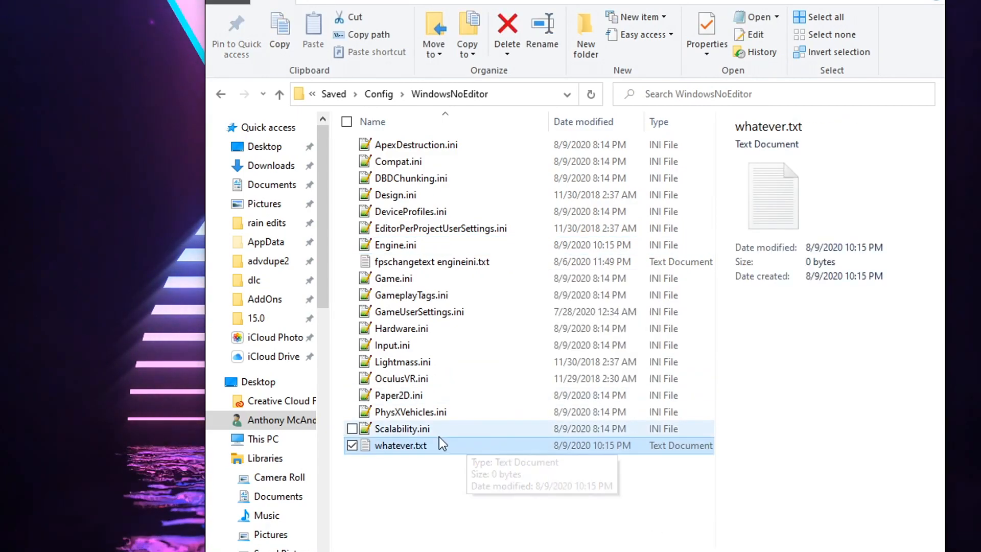
pyautogui.doubleClick(431, 261)
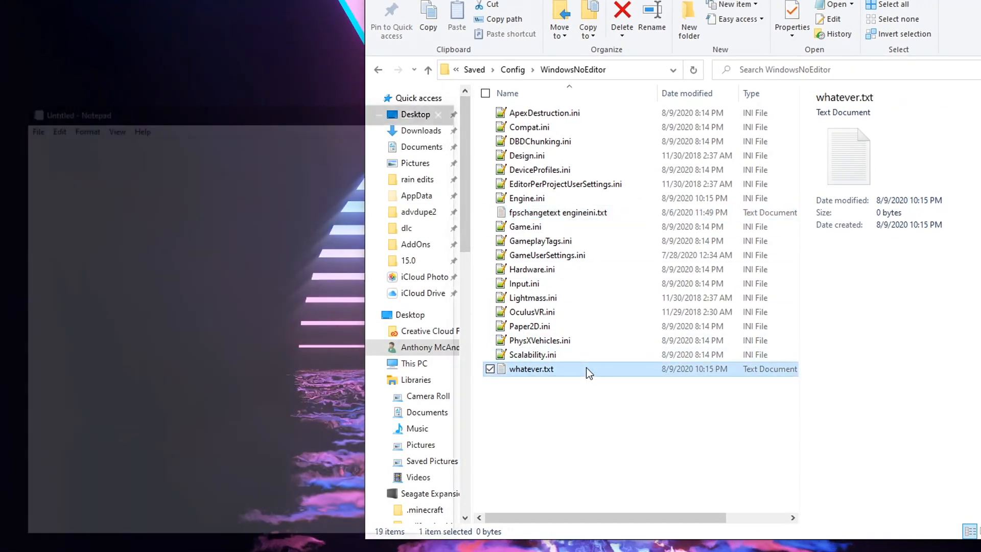
pyautogui.click(31, 124)
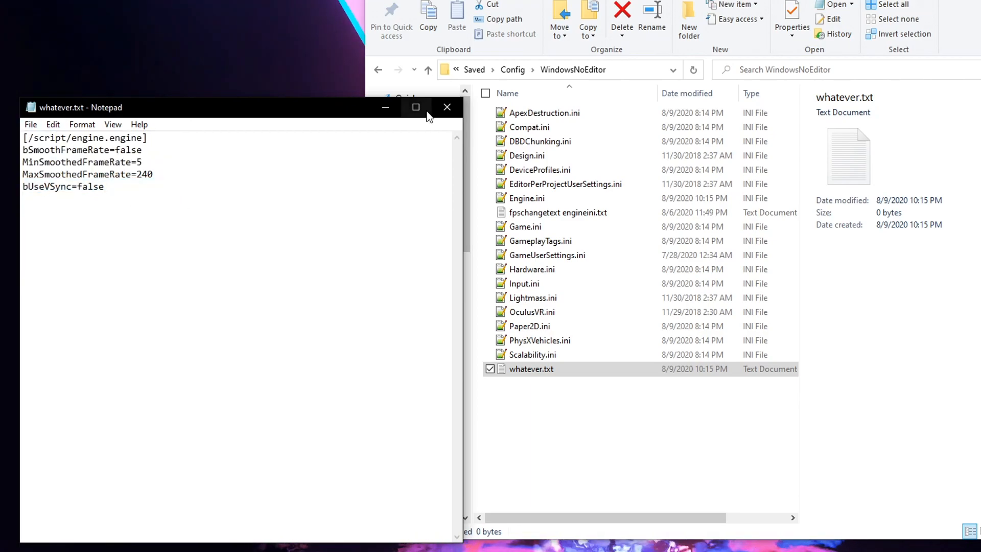
pyautogui.click(447, 107)
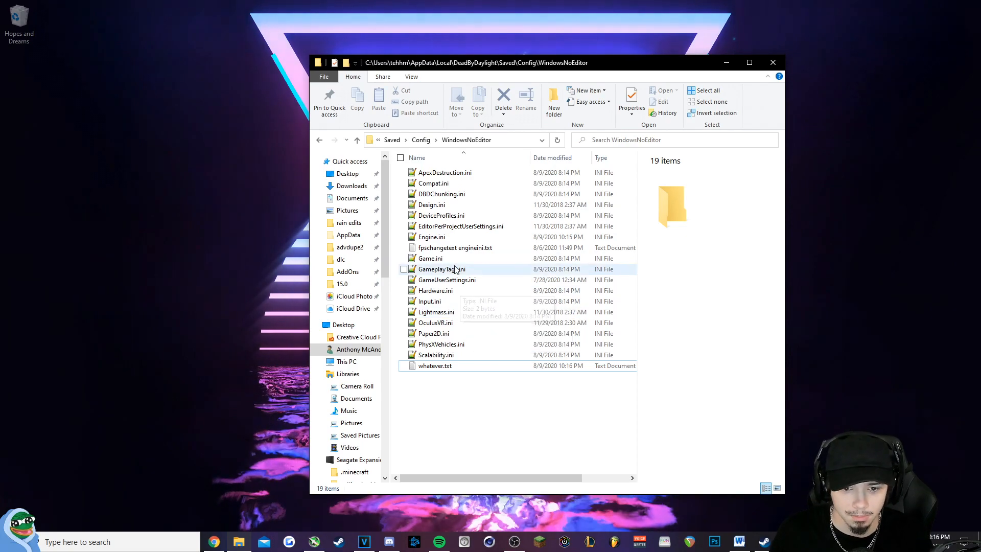
# Reopen Engine.ini, type [/script/engine.engine], and deselect the file in WindowsNoEditor
pyautogui.rightClick(430, 237)
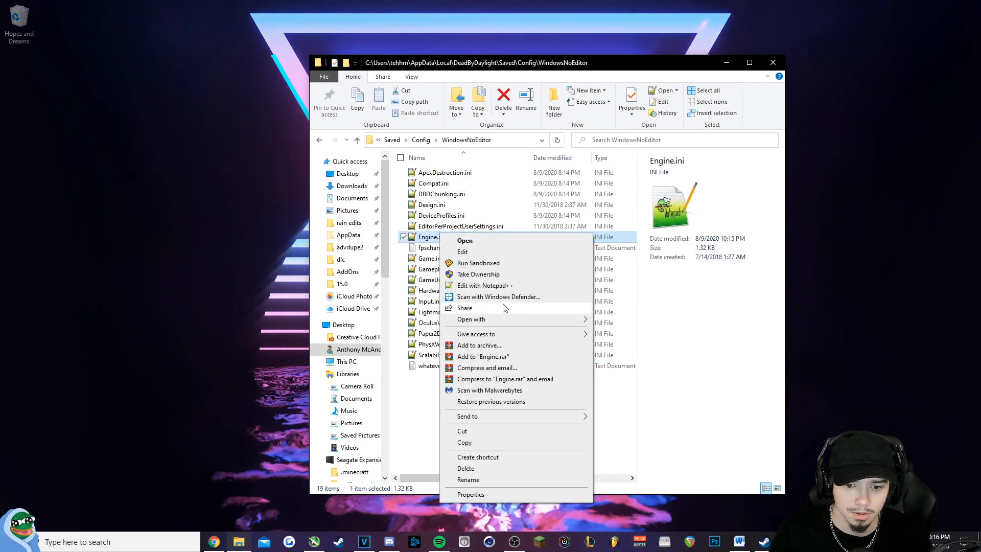
pyautogui.click(464, 240)
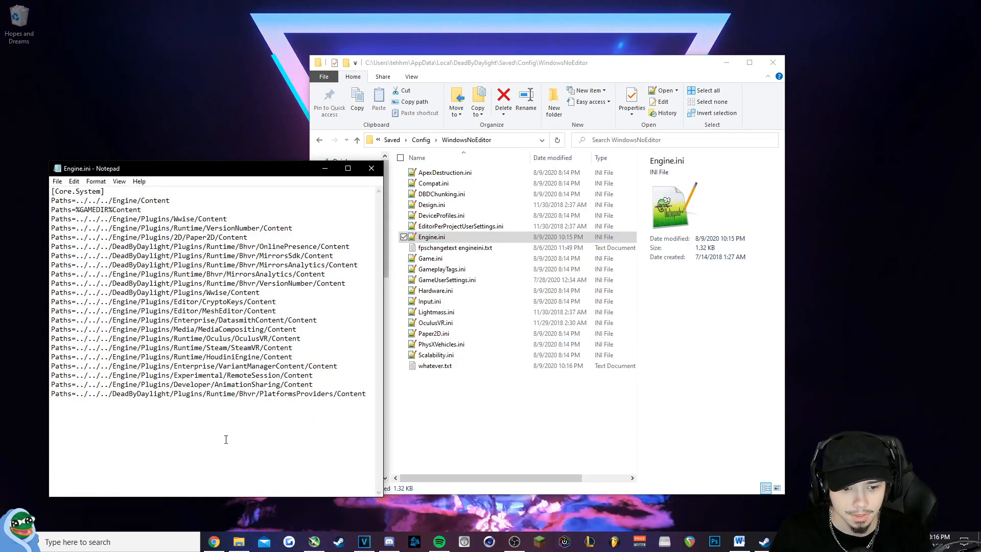
pyautogui.write('[/script/engine.engine]')
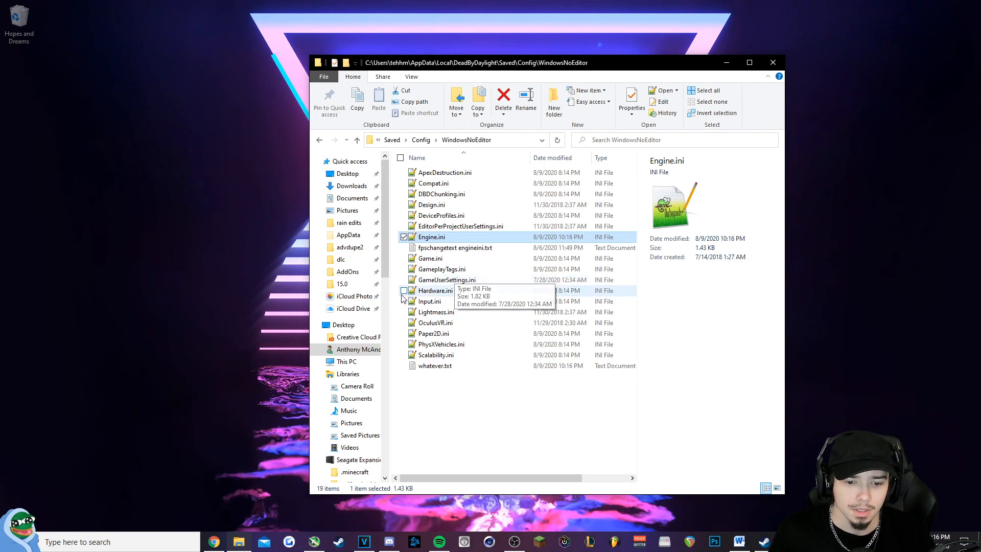
pyautogui.click(507, 407)
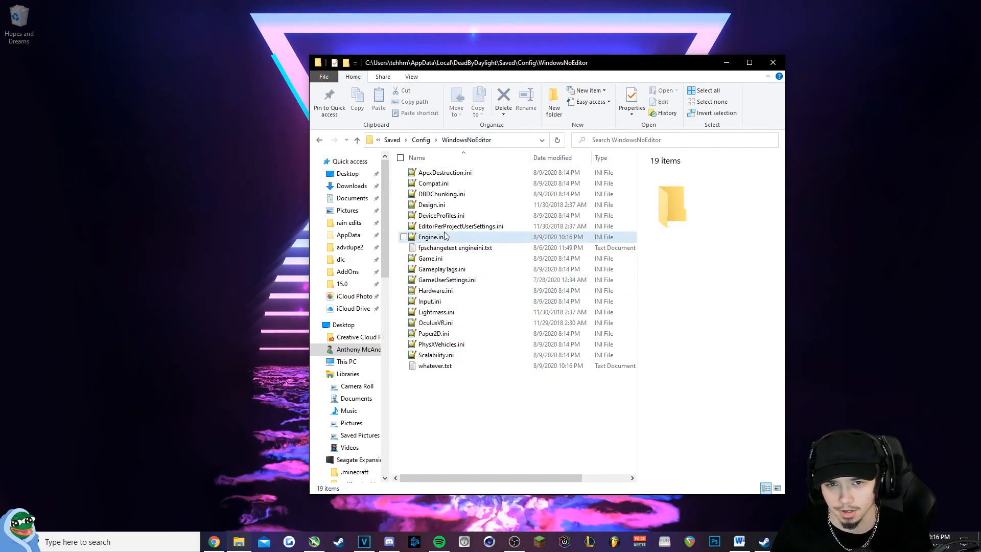
pyautogui.moveTo(432, 237)
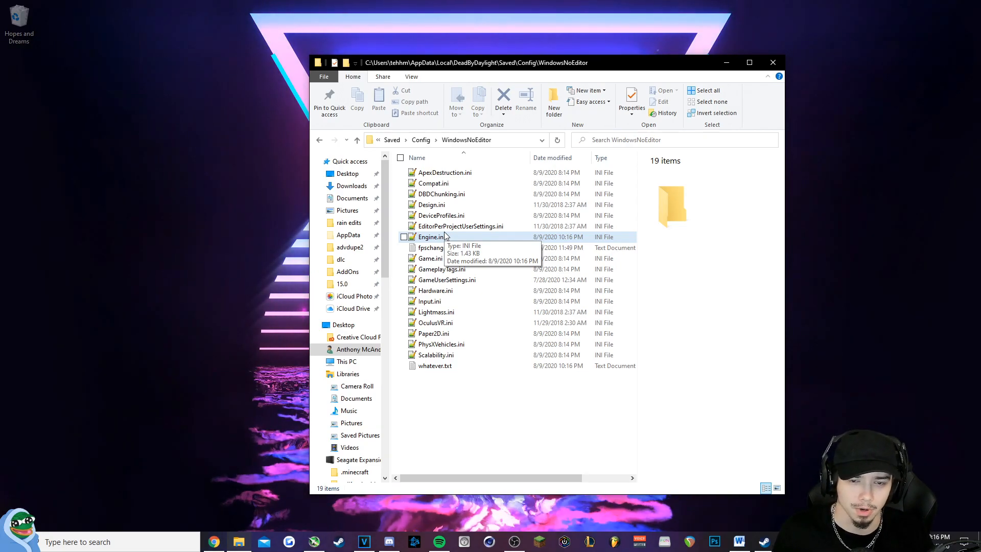
# From the Config folder, pin WindowsNoEditor to Quick access
pyautogui.click(749, 62)
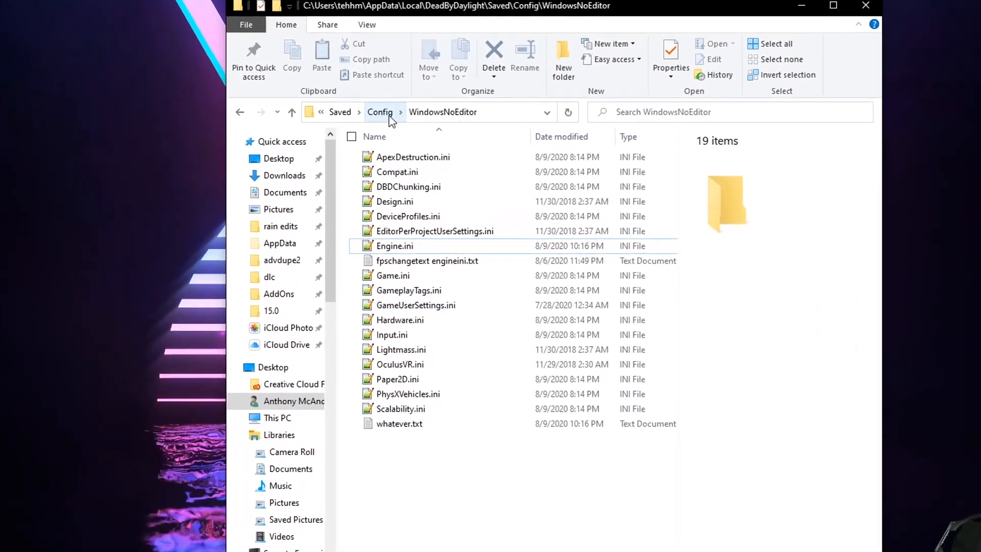
pyautogui.click(380, 112)
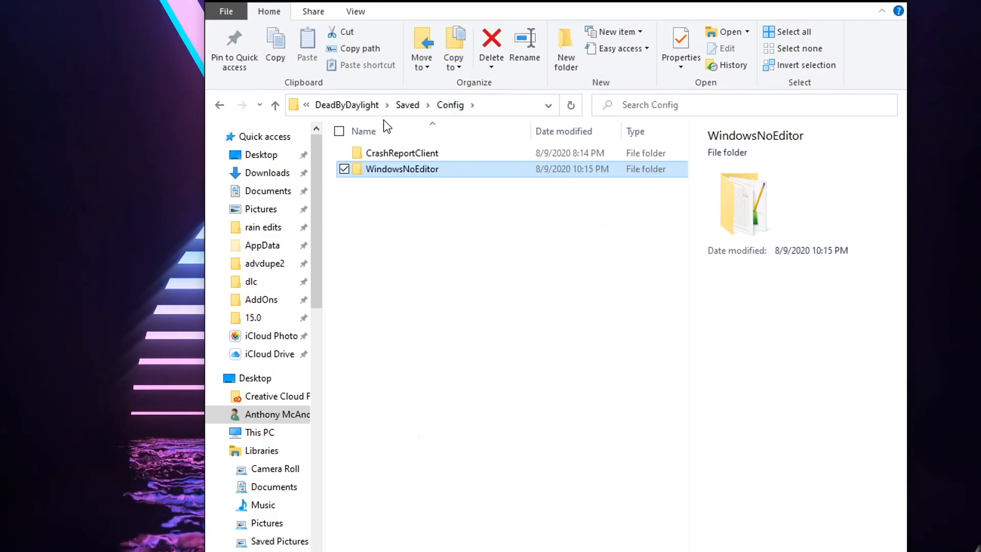
pyautogui.rightClick(401, 170)
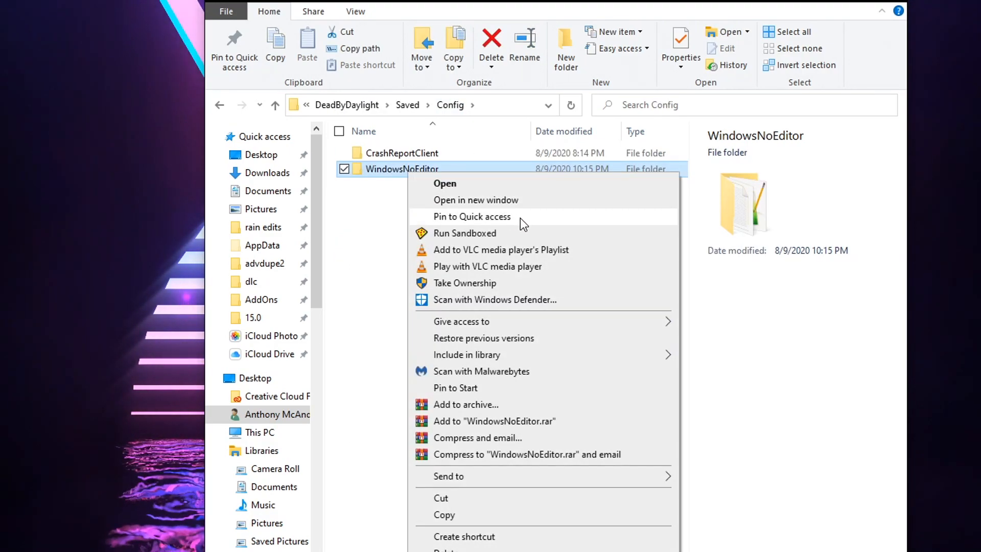
pyautogui.moveTo(491, 388)
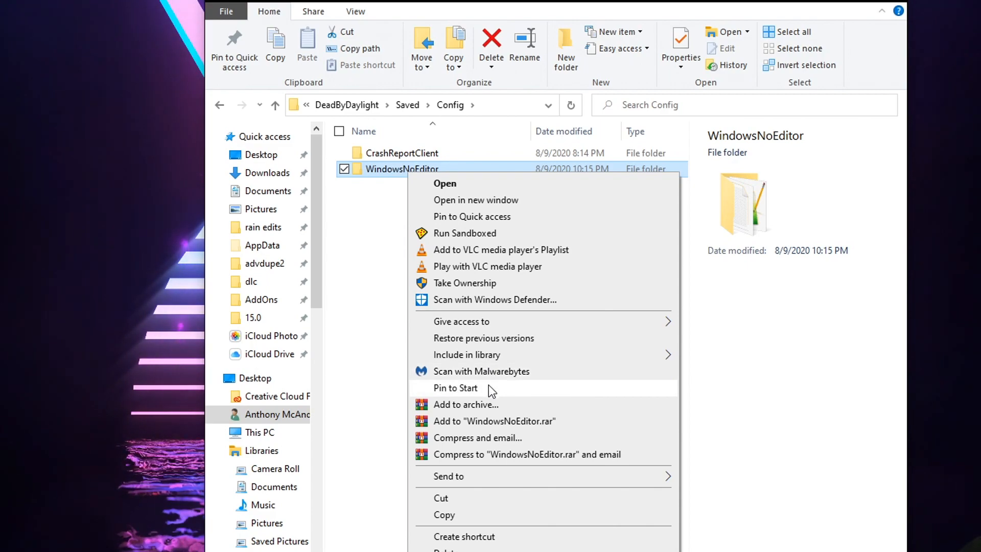
pyautogui.click(472, 215)
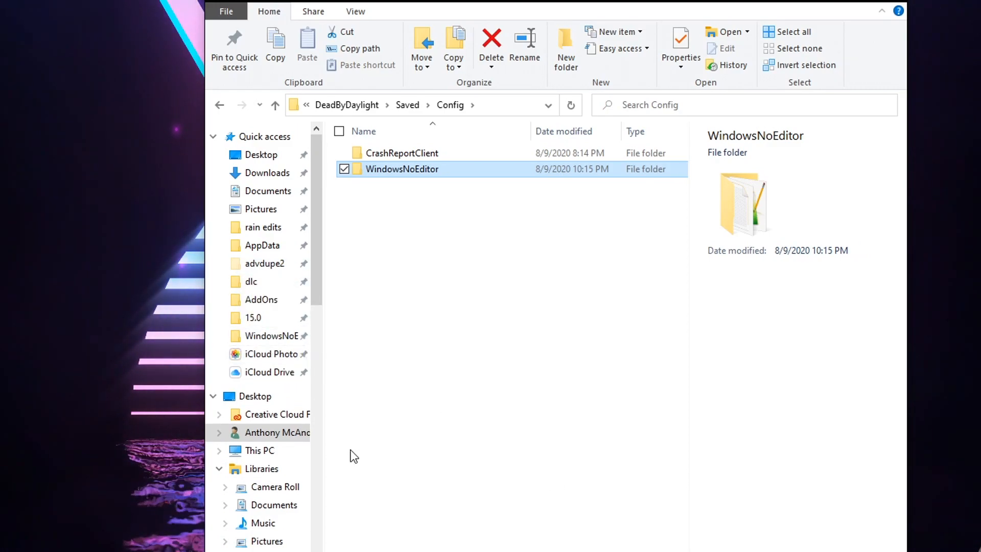
# Reopen WindowsNoEditor and launch a new File Explorer window at This PC
pyautogui.doubleClick(401, 169)
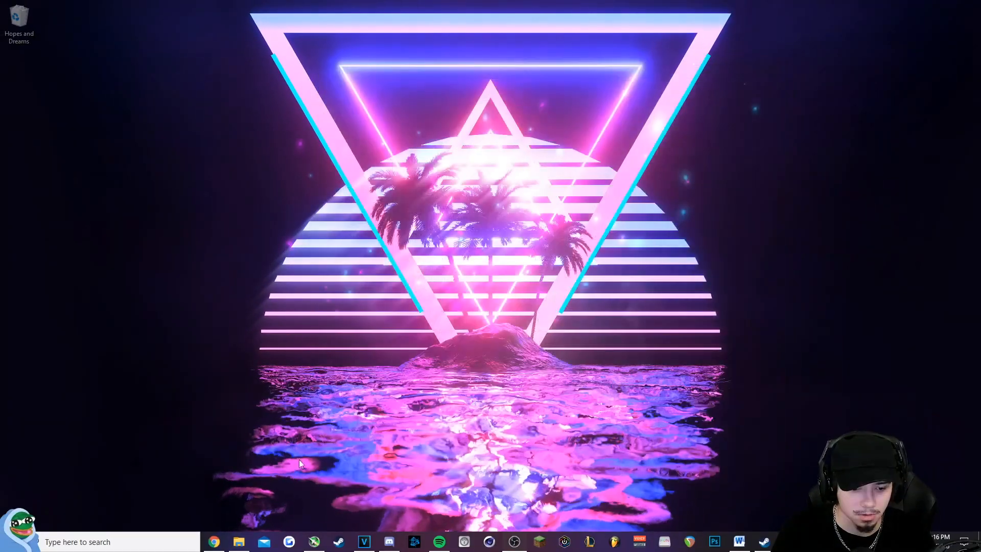
pyautogui.click(239, 541)
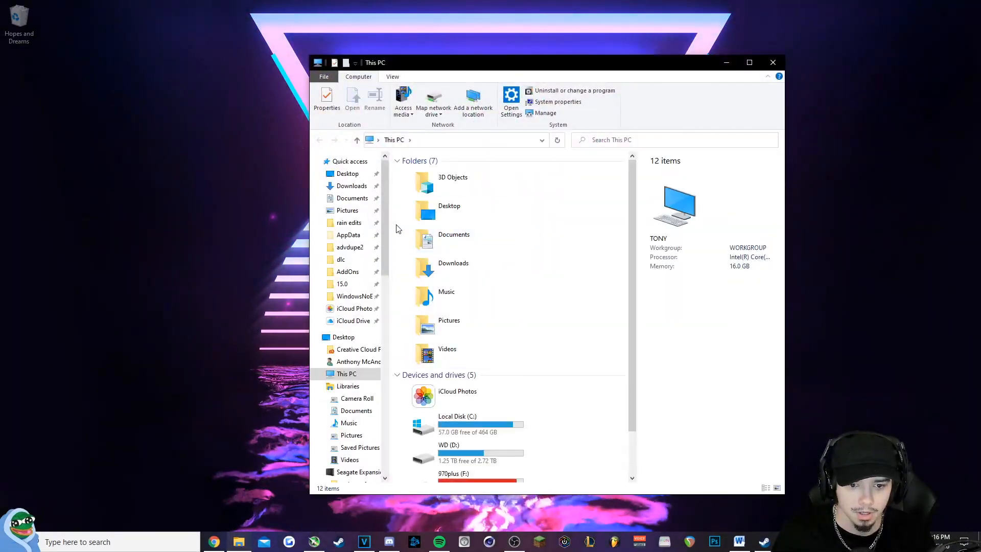
pyautogui.click(355, 296)
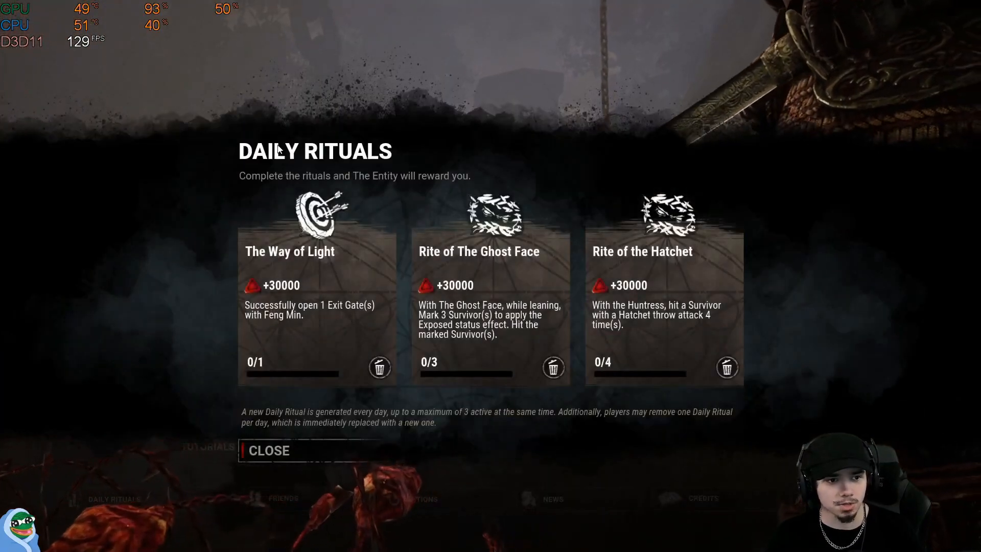
# Dismiss the daily rituals panel at about 129 FPS, then minimize Steam to the desktop
pyautogui.click(269, 451)
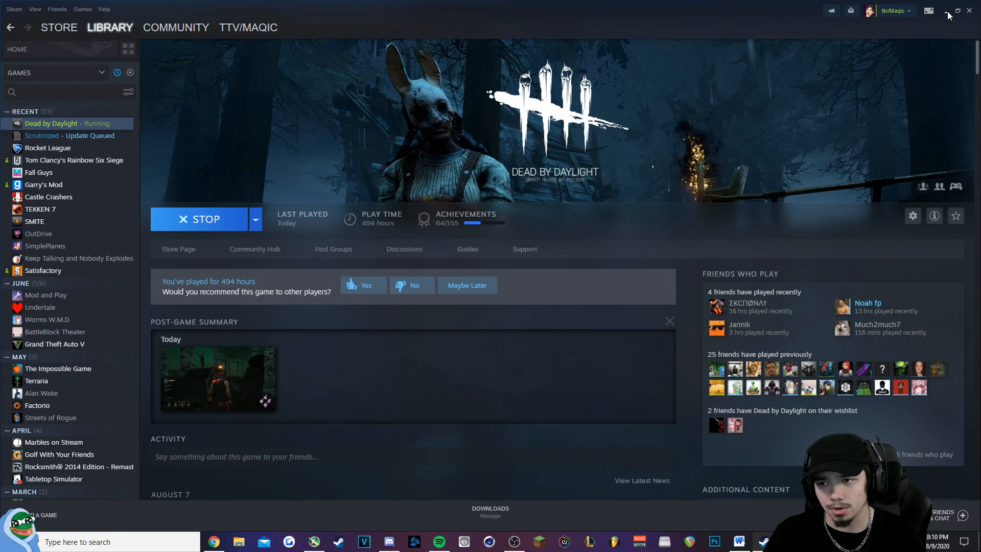
pyautogui.click(948, 11)
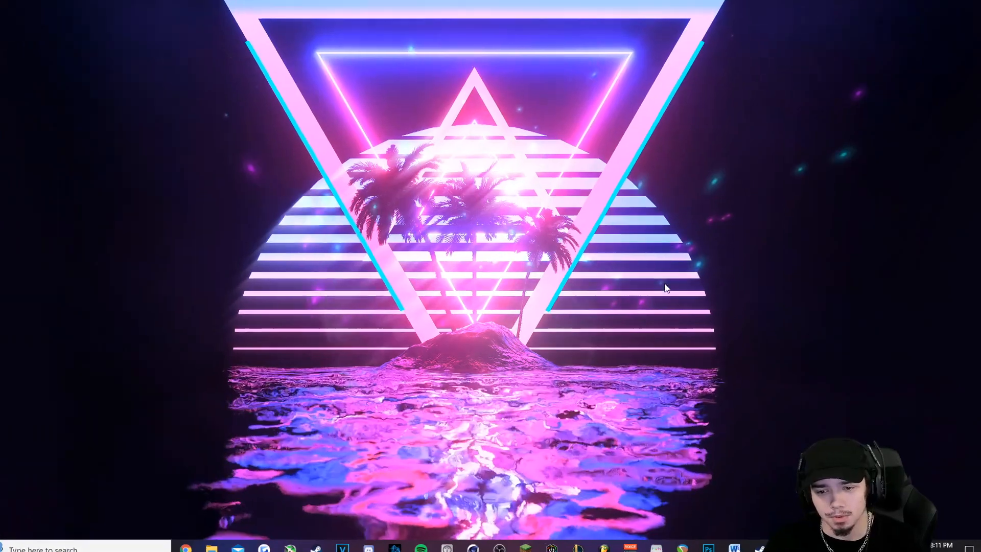
# Launch NVIDIA Control Panel from the desktop menu and start adding a program under Program Settings
pyautogui.rightClick(666, 287)
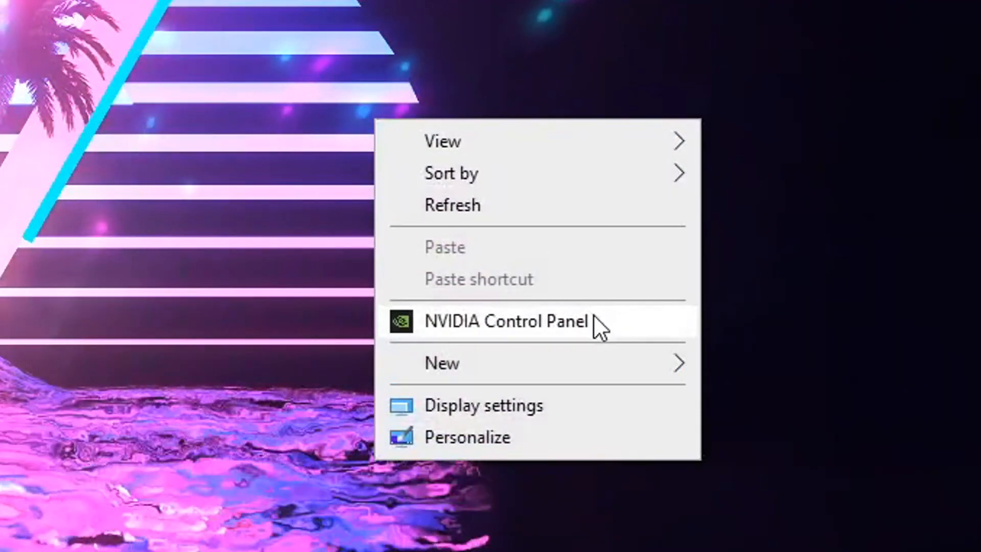
pyautogui.click(507, 321)
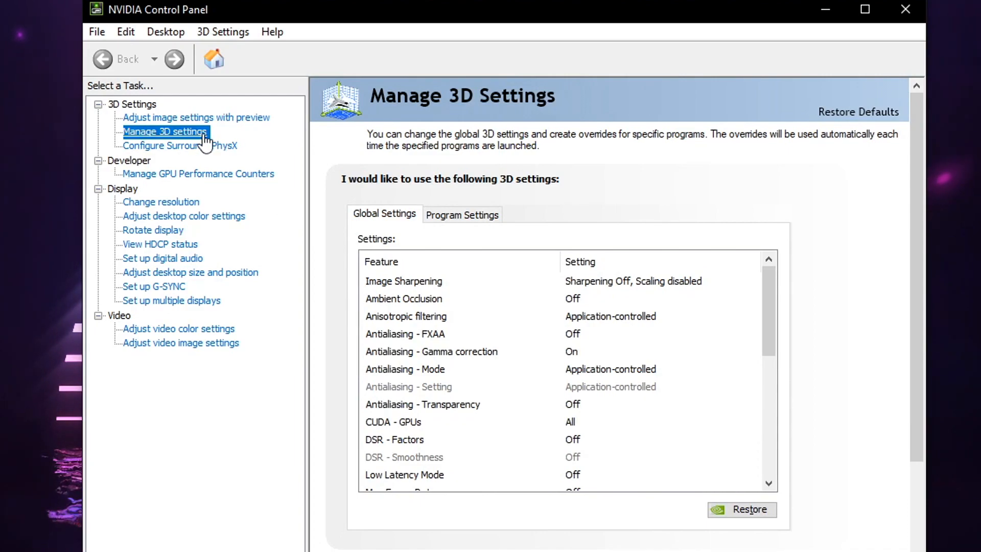
pyautogui.moveTo(463, 215)
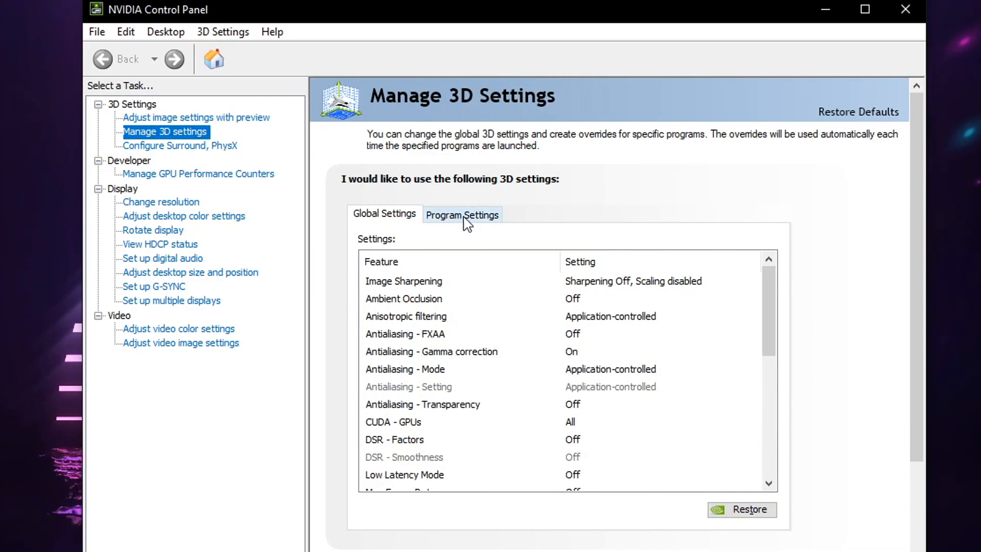
pyautogui.click(462, 214)
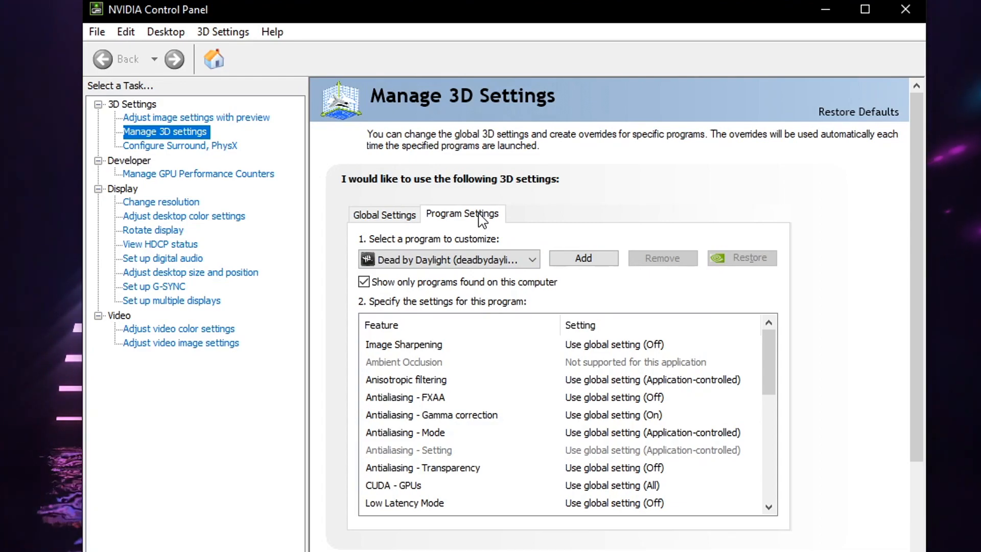
pyautogui.click(532, 259)
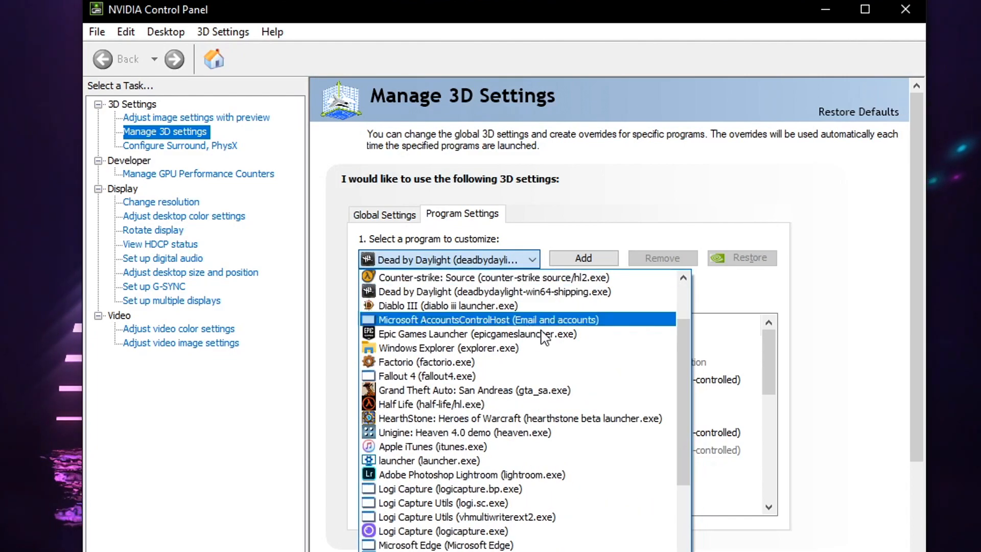
pyautogui.scroll(3)
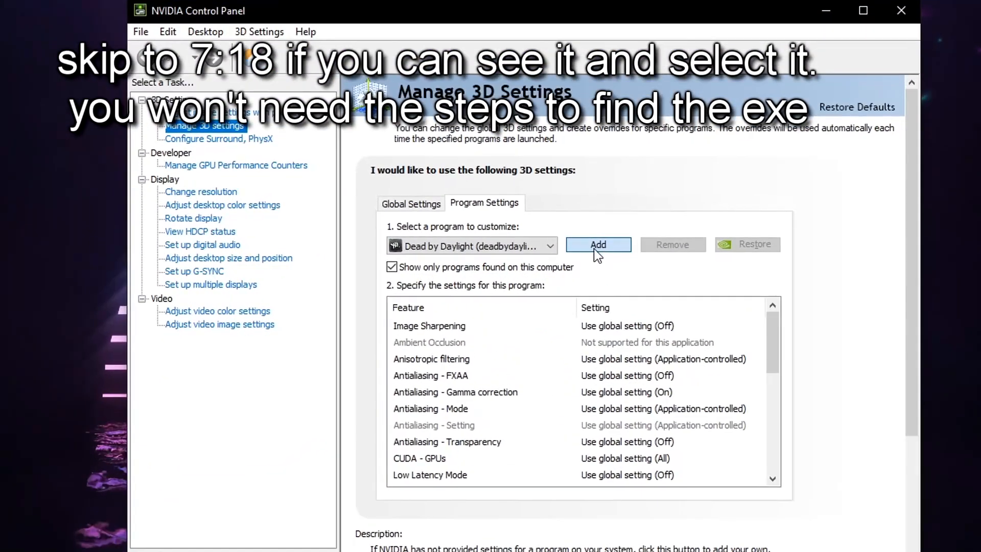
pyautogui.click(597, 244)
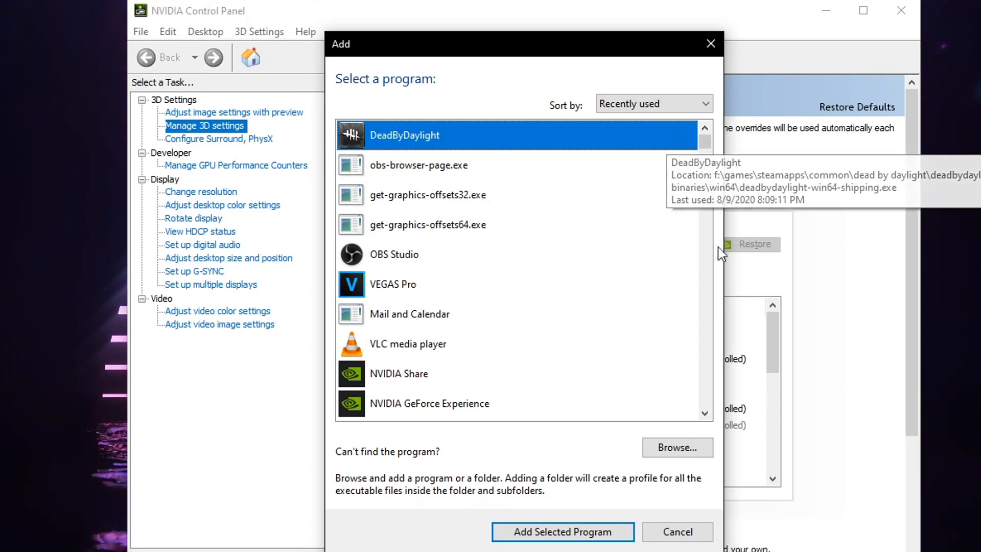
# Browse for the game executable and inspect the Win64 folder path and navigation pane
pyautogui.click(676, 448)
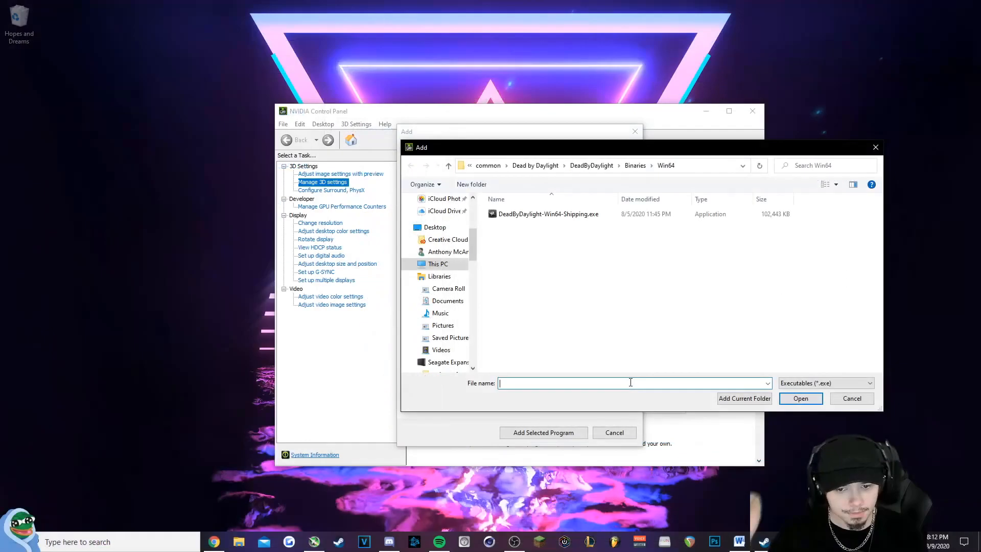
pyautogui.click(594, 165)
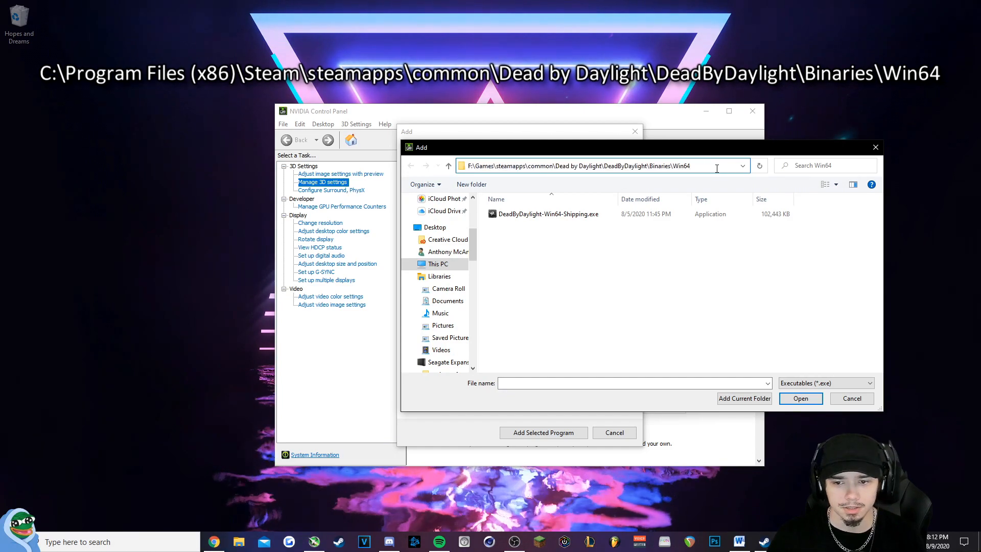
pyautogui.click(594, 165)
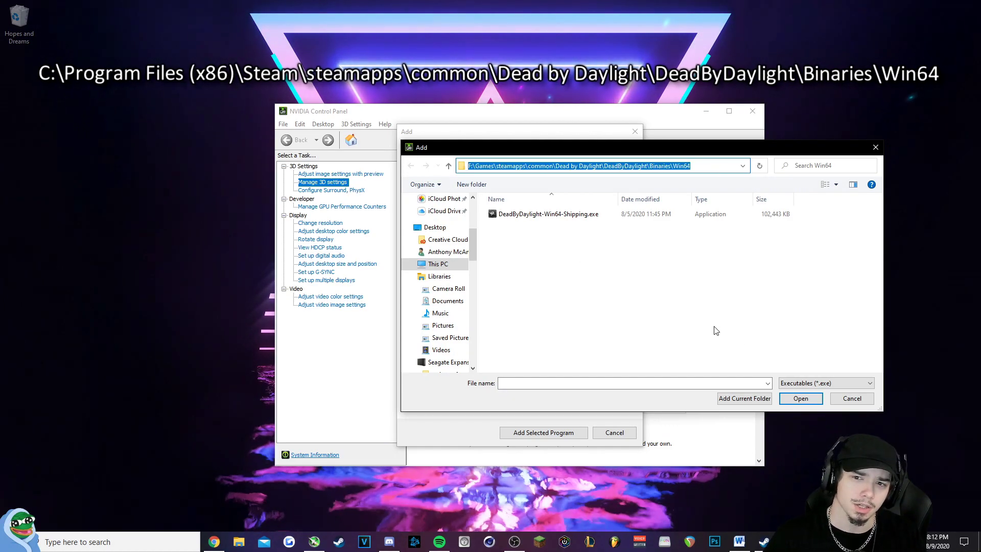
pyautogui.moveTo(891, 419)
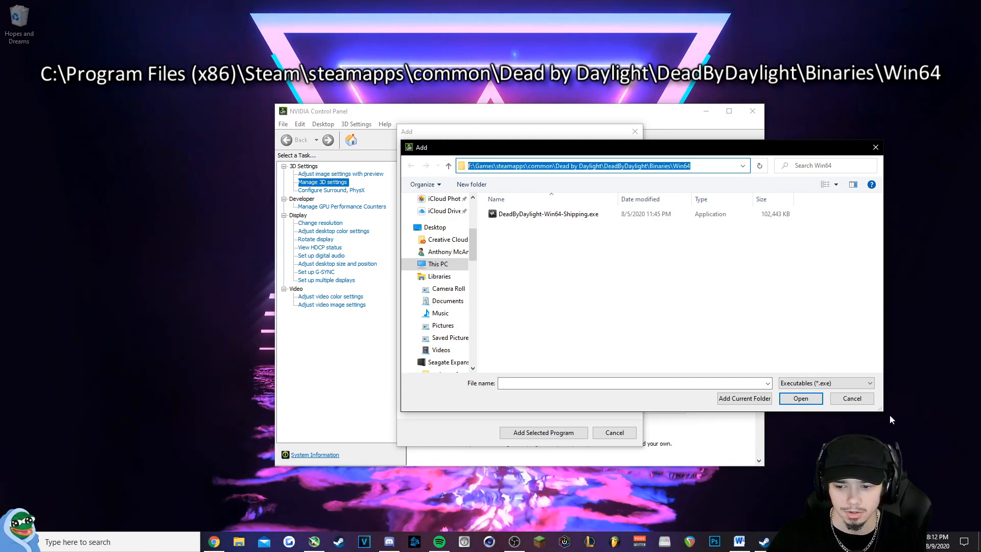
pyautogui.click(613, 294)
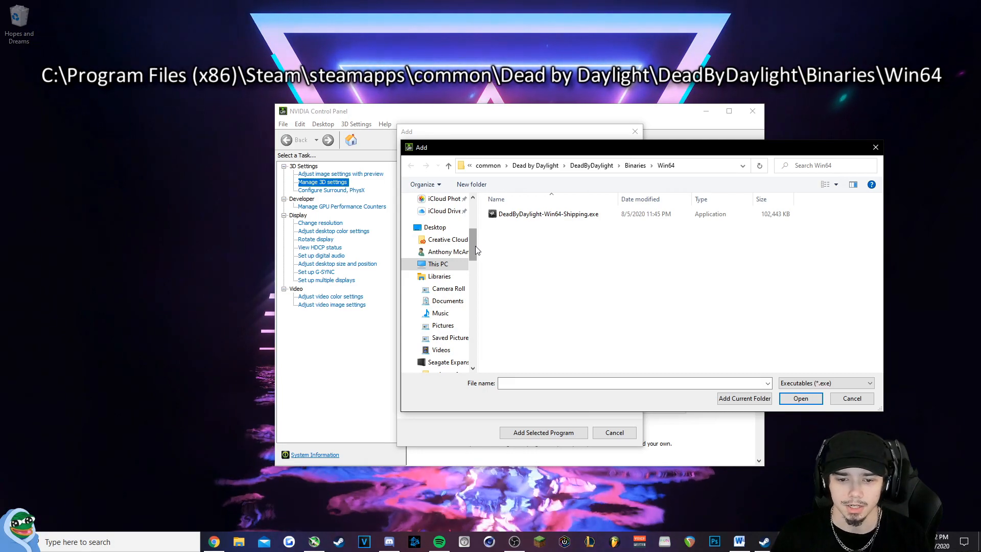
pyautogui.scroll(3)
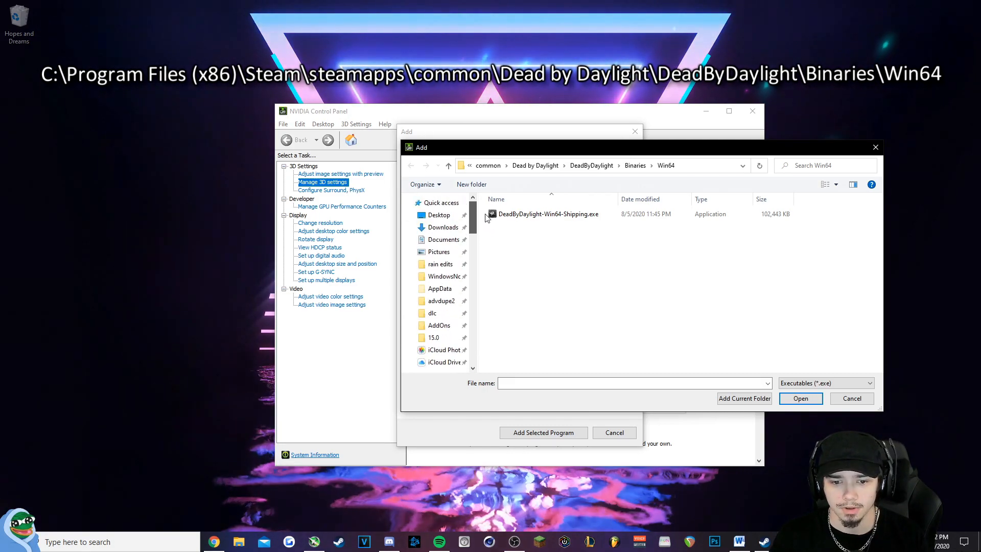
pyautogui.scroll(-3)
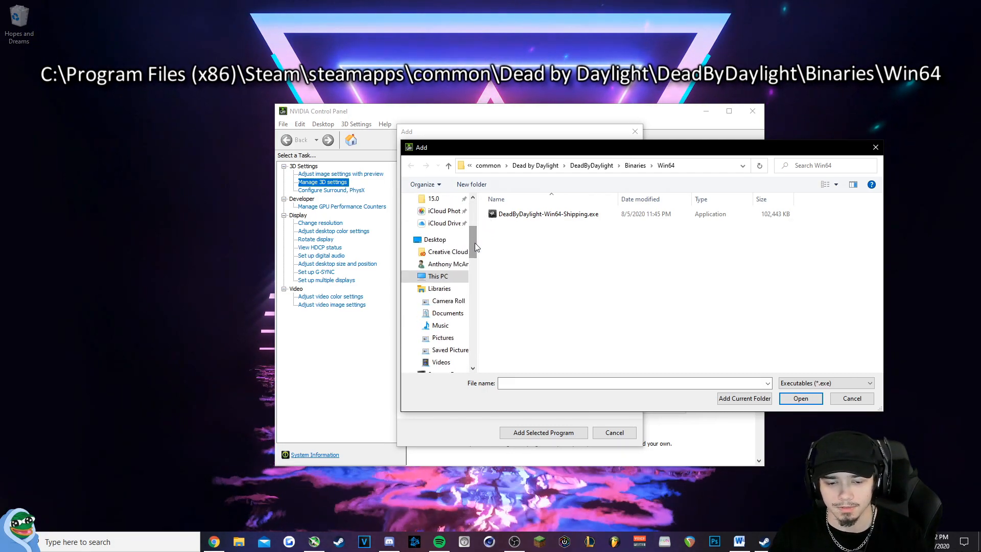
pyautogui.scroll(-3)
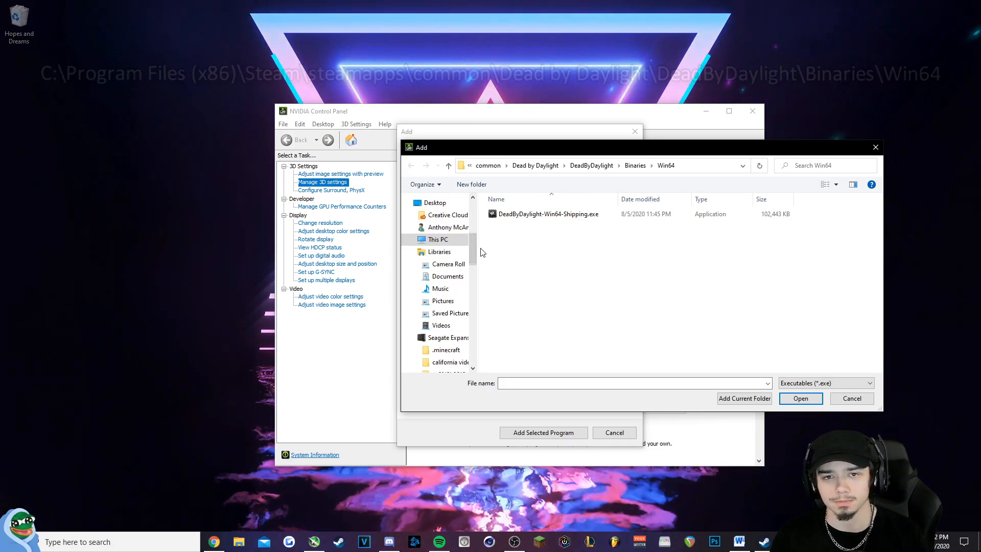
pyautogui.scroll(-3)
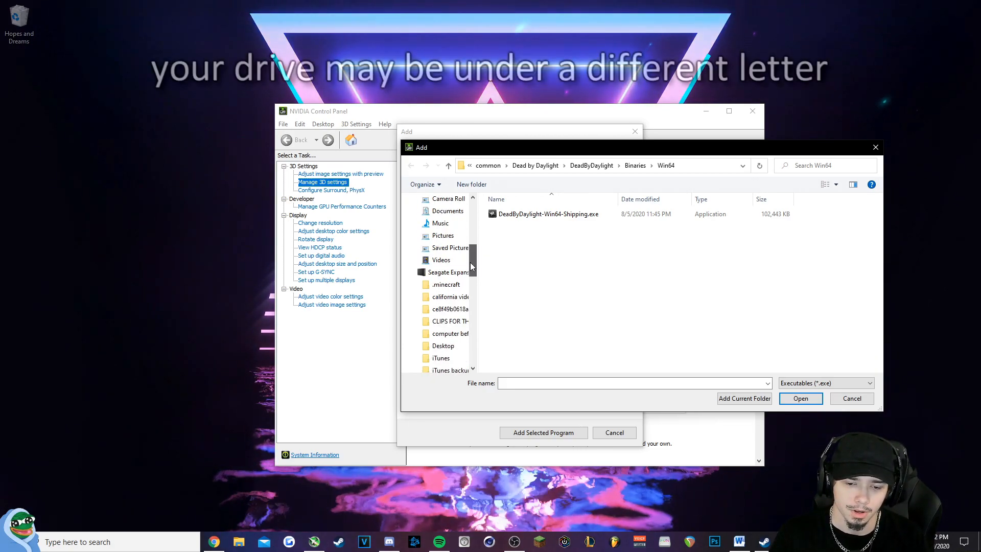
pyautogui.scroll(3)
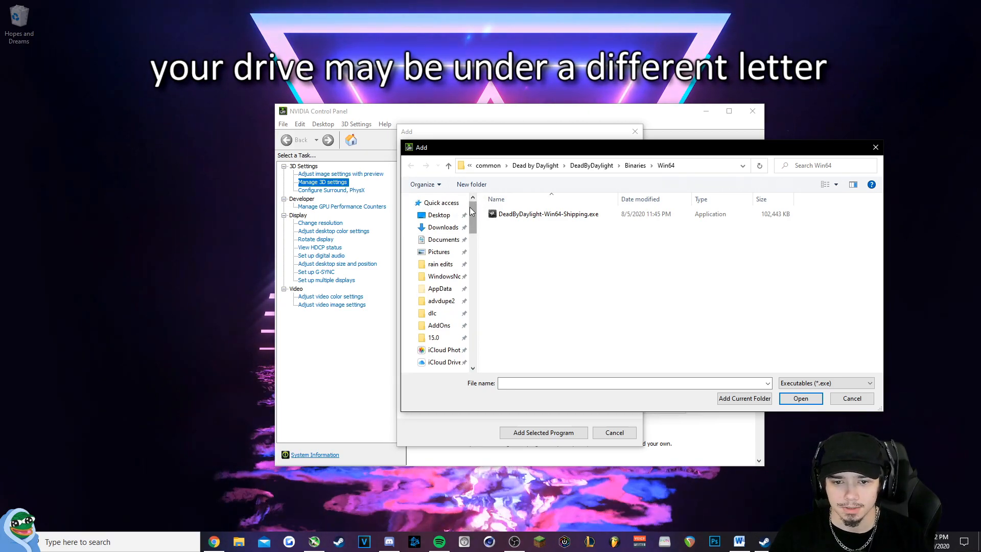
# Navigate from This PC through C:\Program Files (x86) to steamapps\common
pyautogui.click(73, 406)
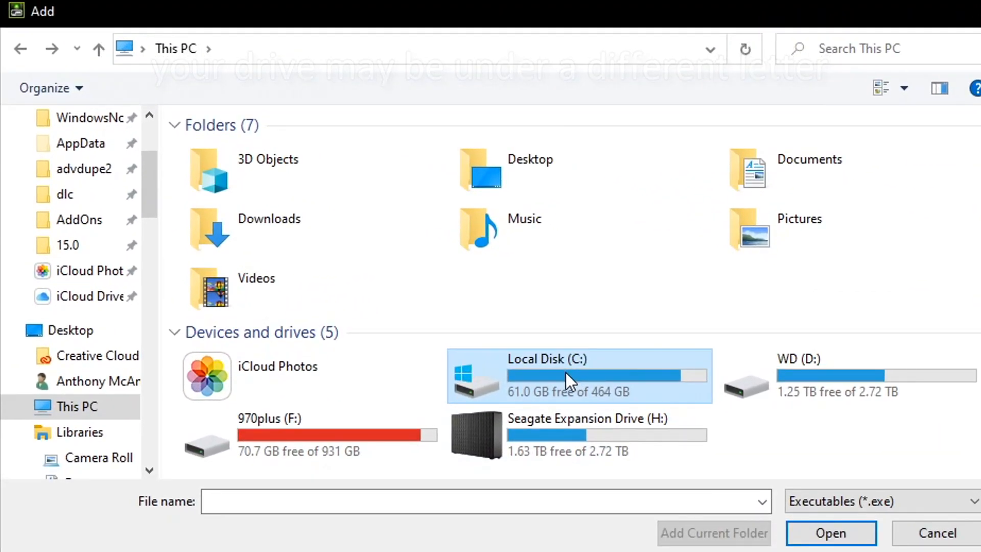
pyautogui.doubleClick(563, 376)
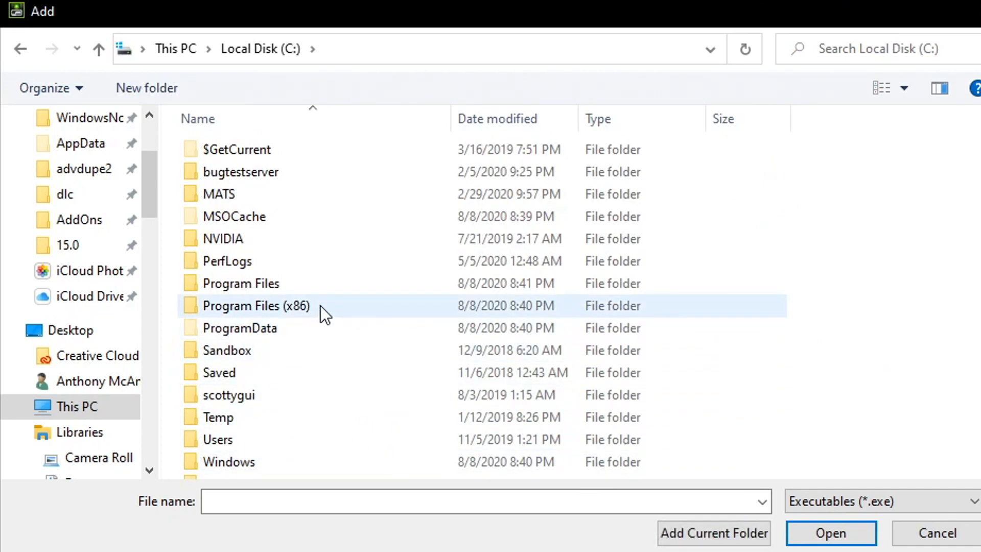
pyautogui.doubleClick(256, 305)
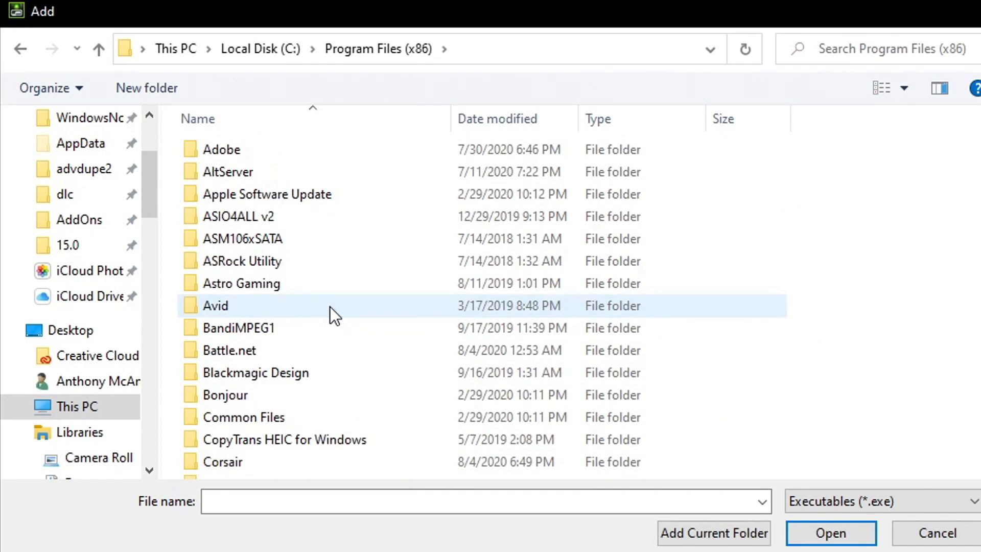
pyautogui.scroll(-3)
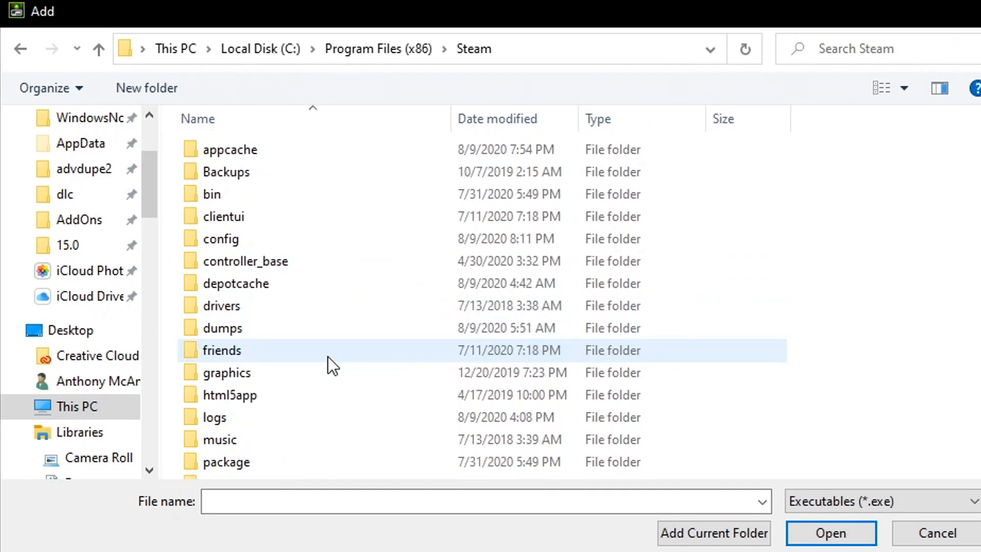
pyautogui.scroll(-3)
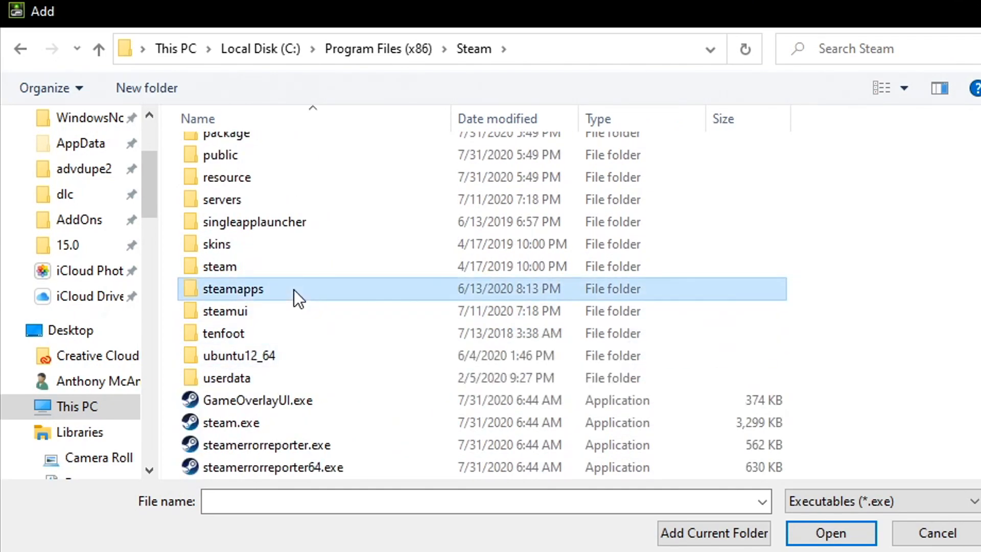
pyautogui.doubleClick(233, 288)
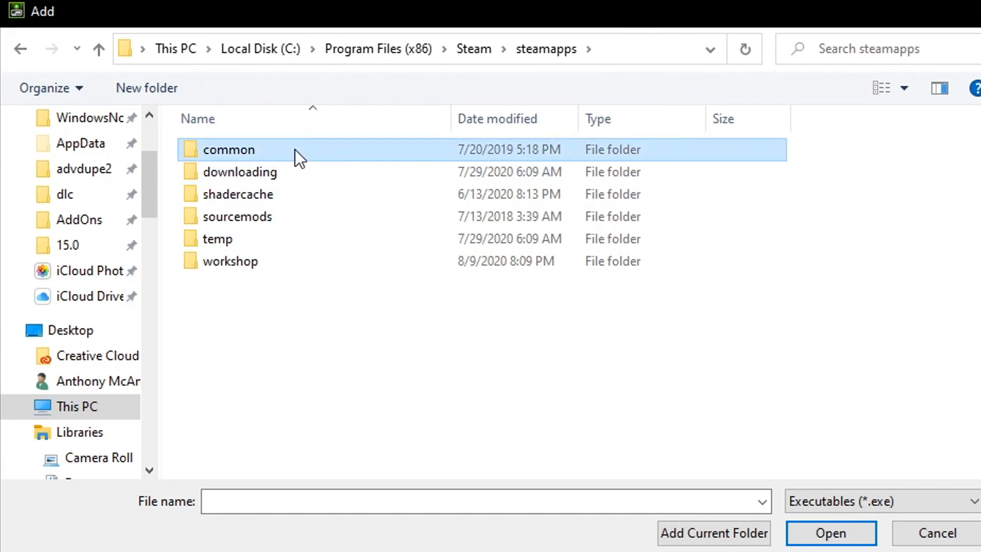
pyautogui.doubleClick(228, 149)
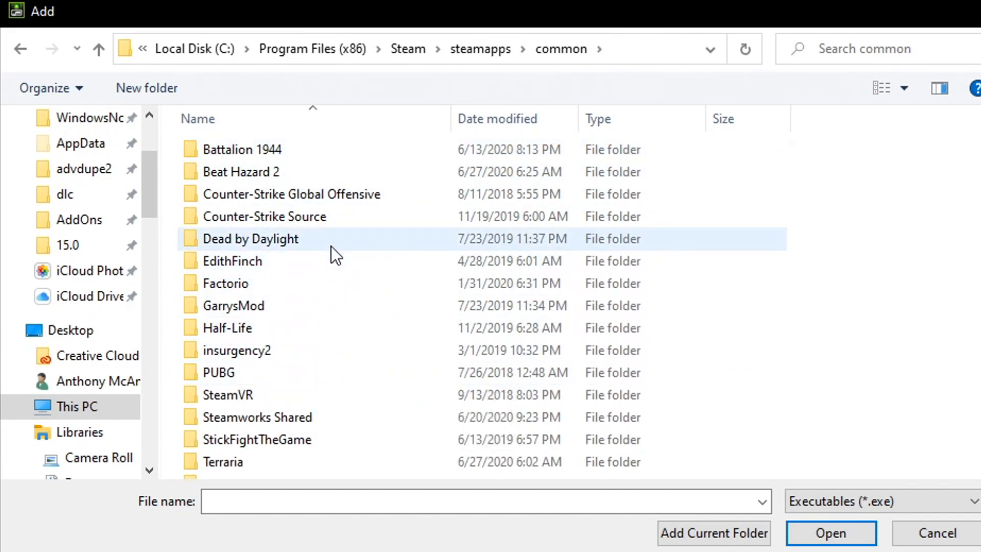
# Open Dead by Daylight\DeadByDaylight\Binaries\Win64 and choose DeadByDaylight-Win64-Shipping.exe
pyautogui.doubleClick(250, 239)
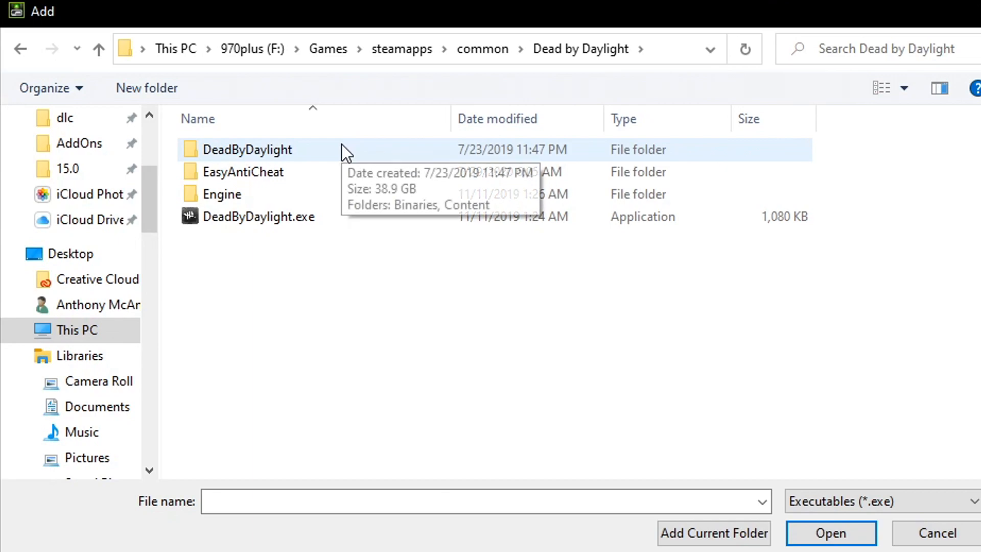
pyautogui.doubleClick(247, 149)
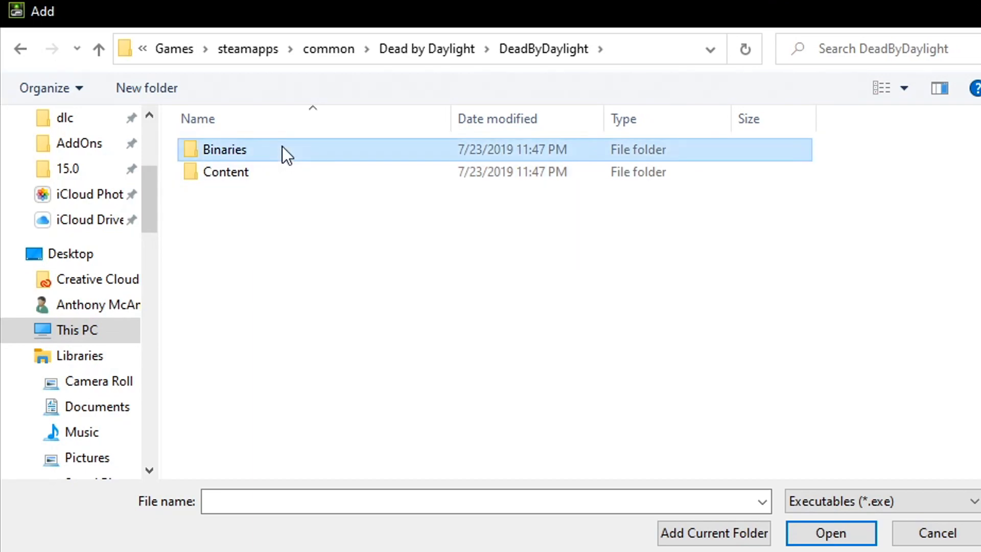
pyautogui.doubleClick(223, 149)
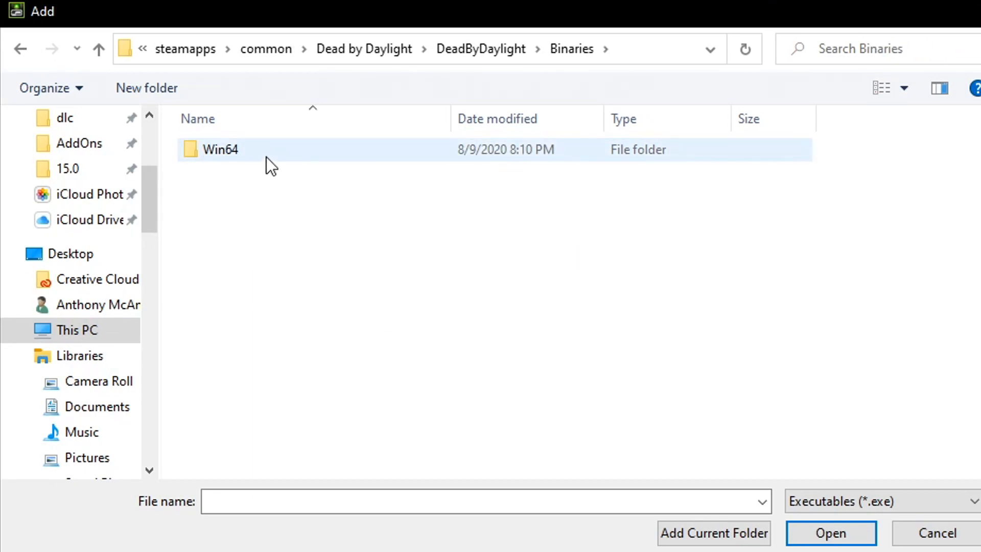
pyautogui.doubleClick(217, 148)
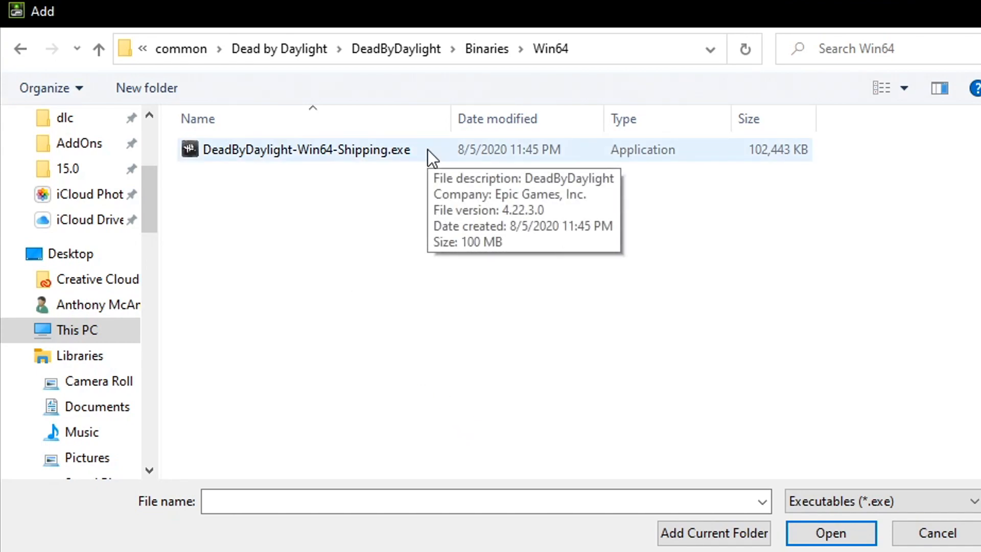
pyautogui.click(306, 148)
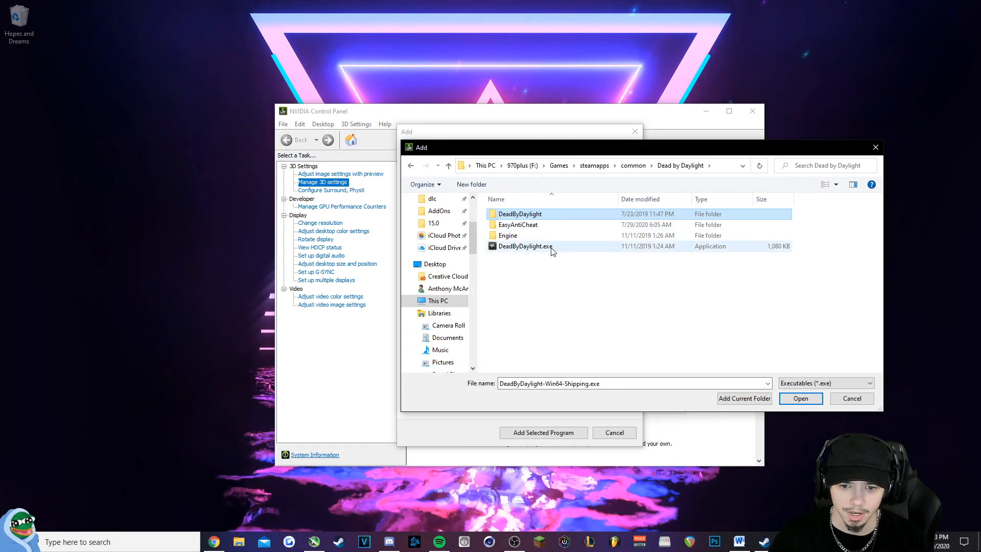
pyautogui.click(525, 246)
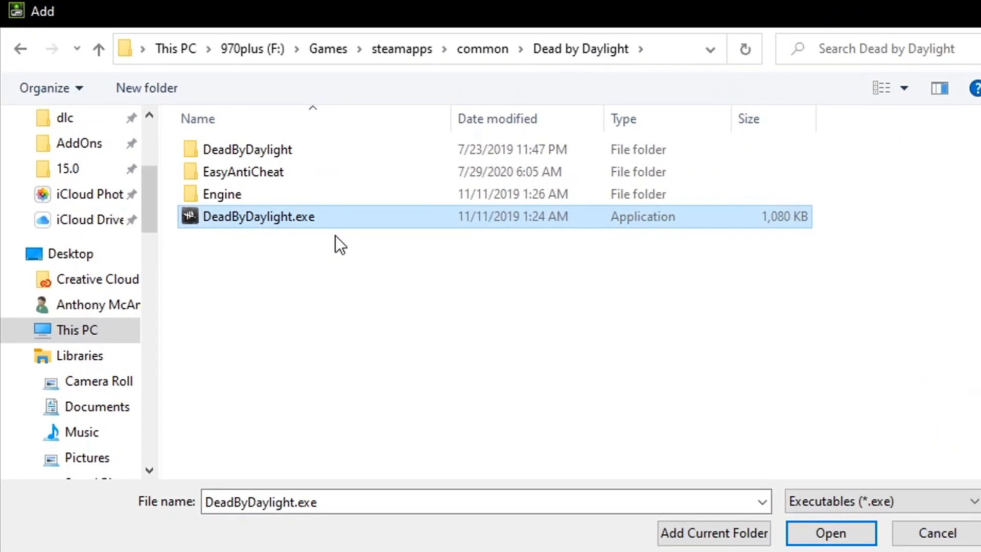
pyautogui.doubleClick(251, 149)
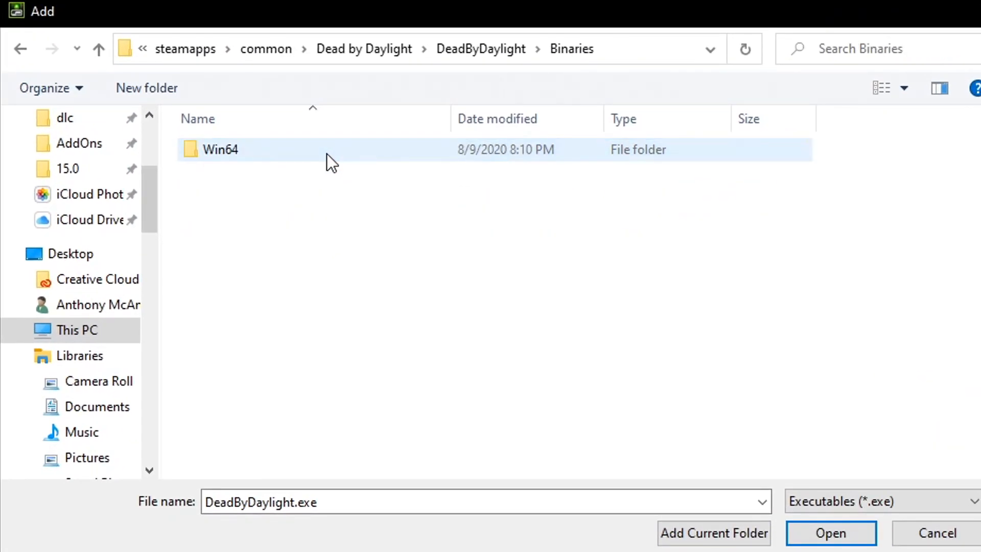
pyautogui.doubleClick(219, 149)
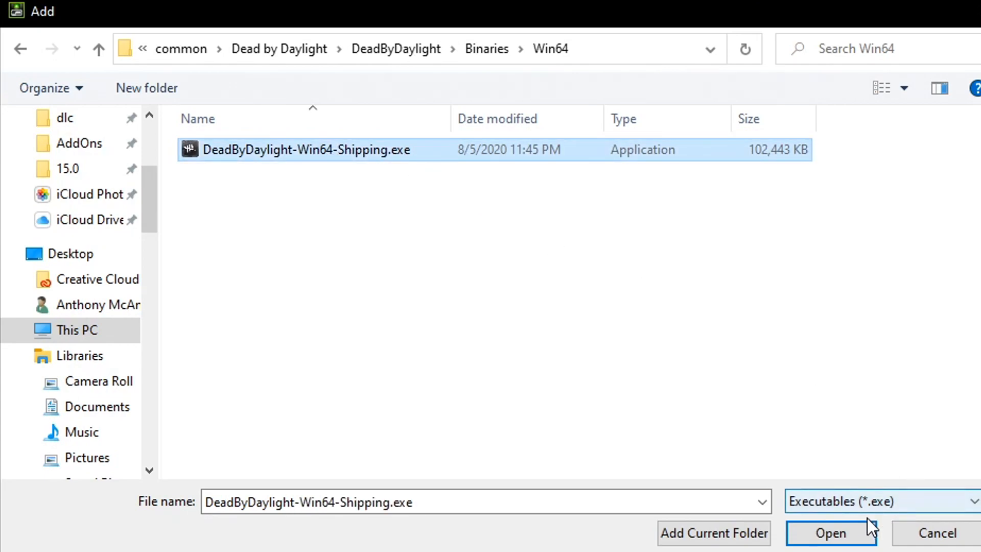
pyautogui.click(831, 533)
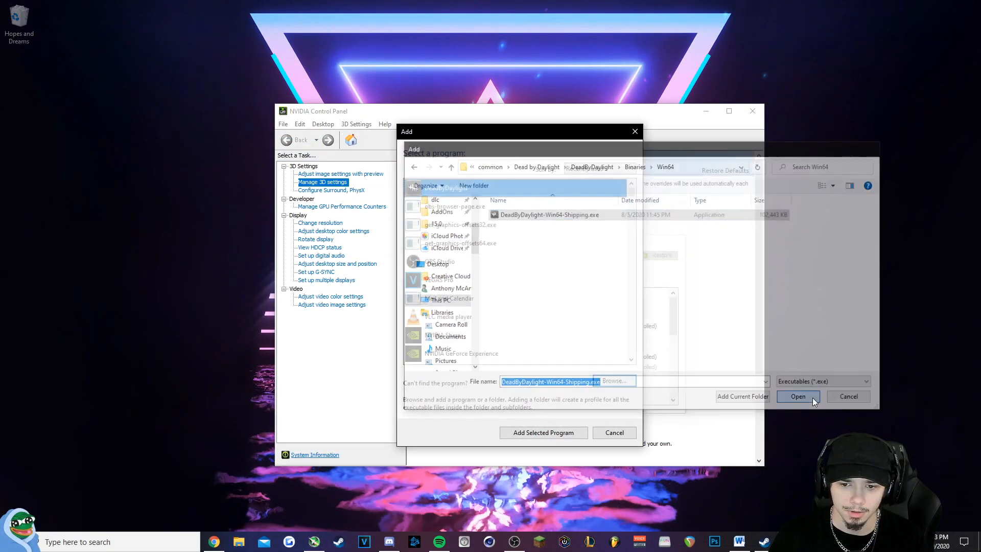
# Add Dead by Daylight, set Max Frame Rate On at 120 FPS, and apply
pyautogui.click(798, 396)
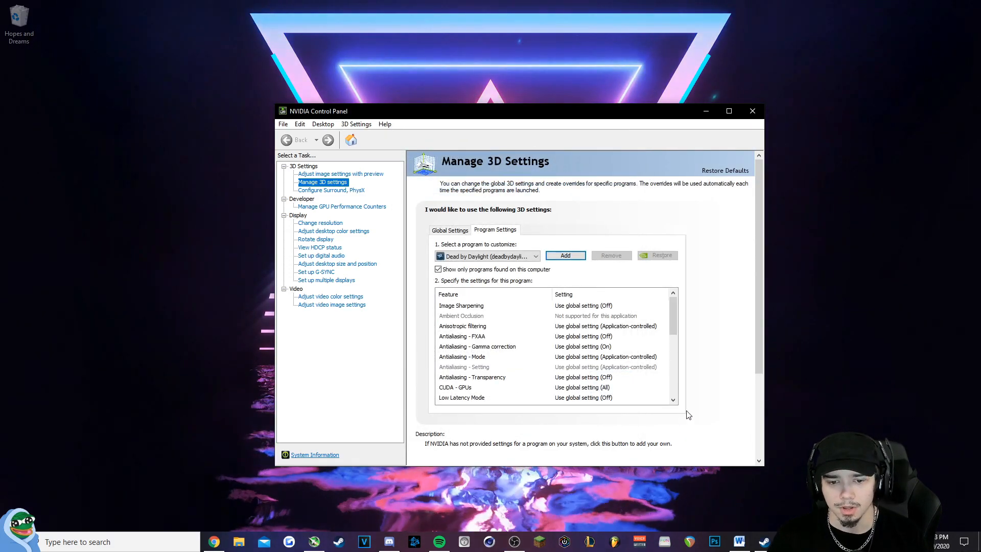
pyautogui.scroll(-3)
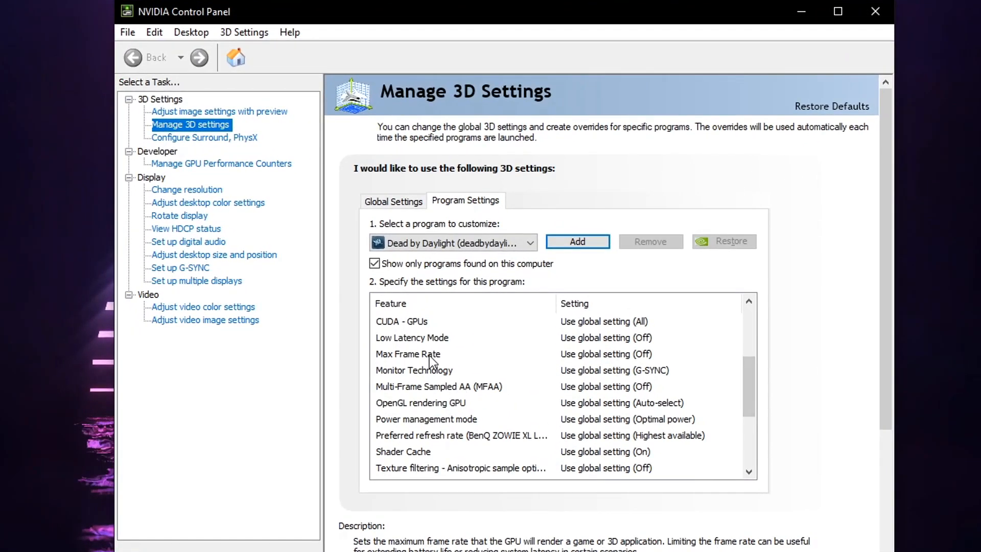
pyautogui.click(648, 353)
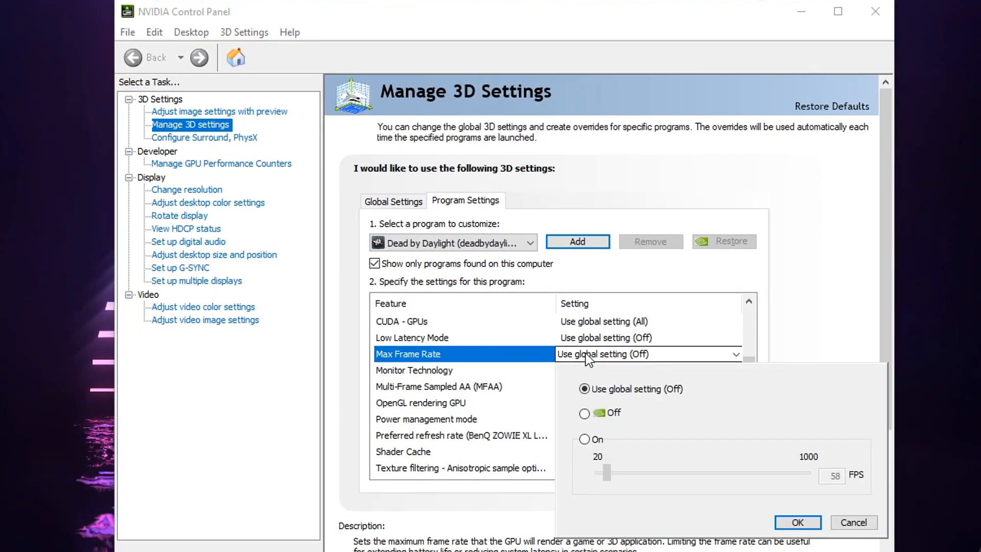
pyautogui.moveTo(604, 437)
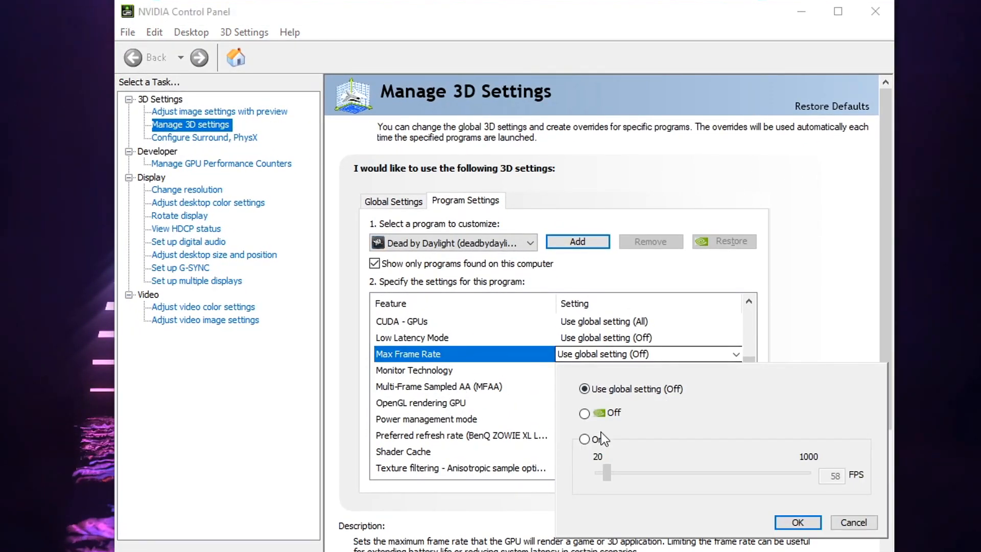
pyautogui.click(585, 438)
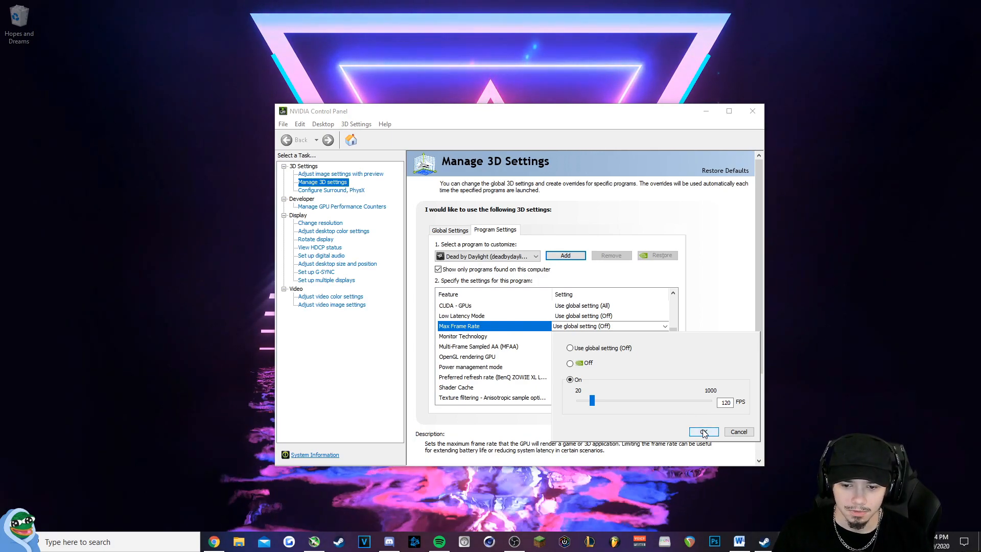
pyautogui.click(703, 431)
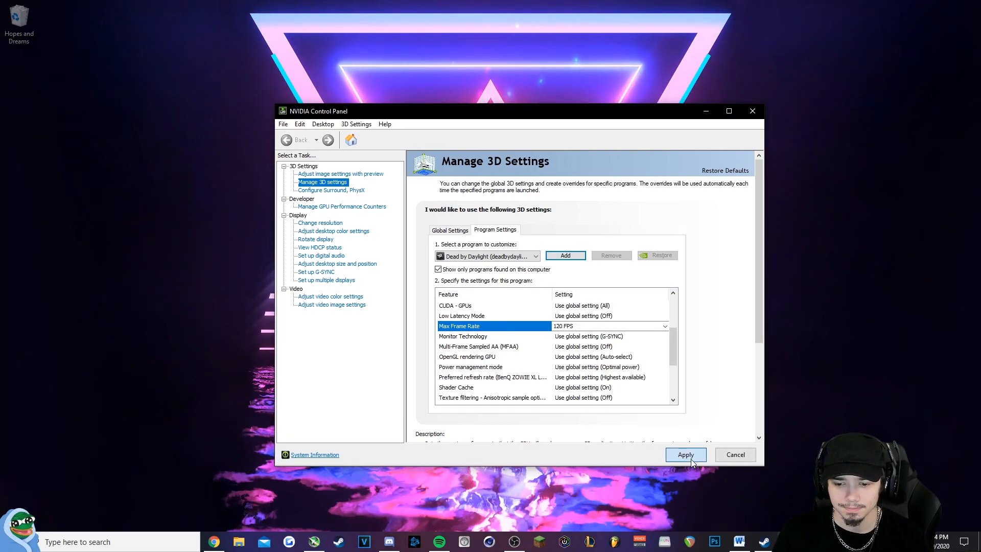
pyautogui.click(685, 454)
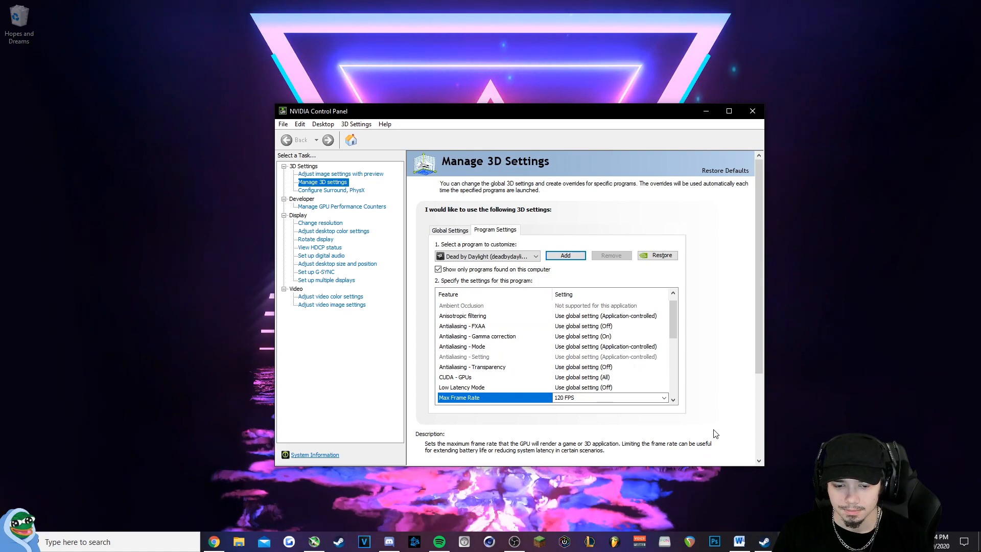
pyautogui.click(752, 110)
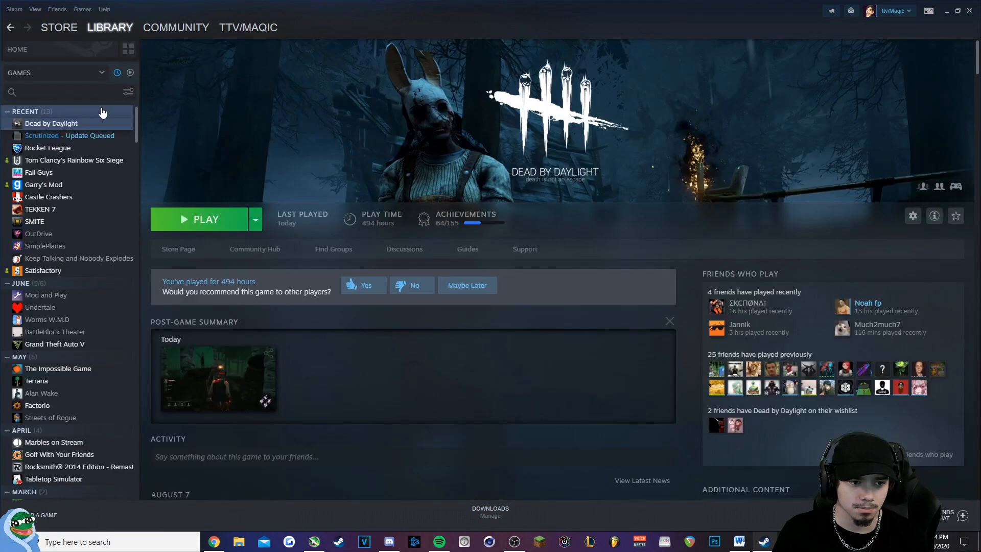
# Play Dead by Daylight from the Steam Library and reach its main menu at 120 FPS
pyautogui.click(206, 219)
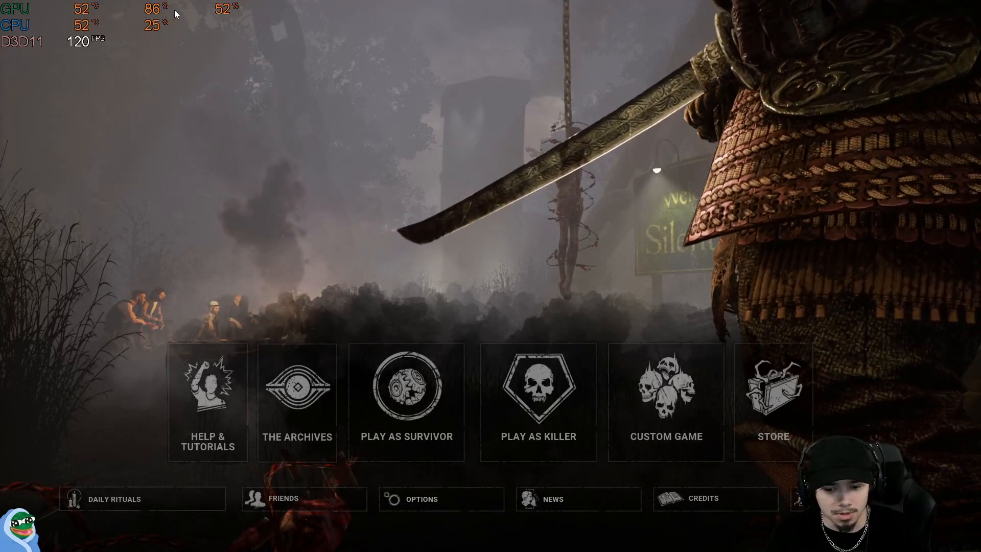
# Change Graphics Quality from Ultra to Low and return to the main menu
pyautogui.click(421, 499)
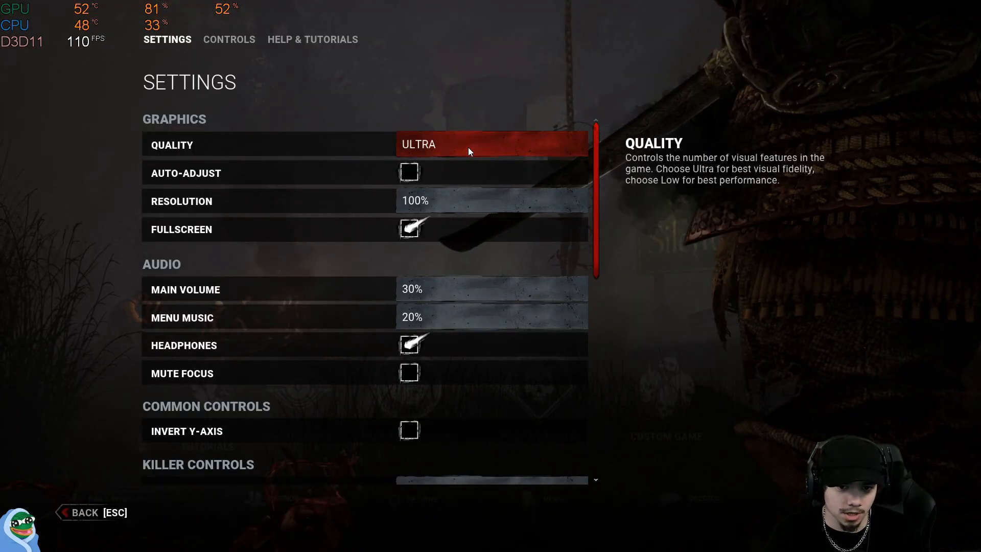
pyautogui.click(491, 145)
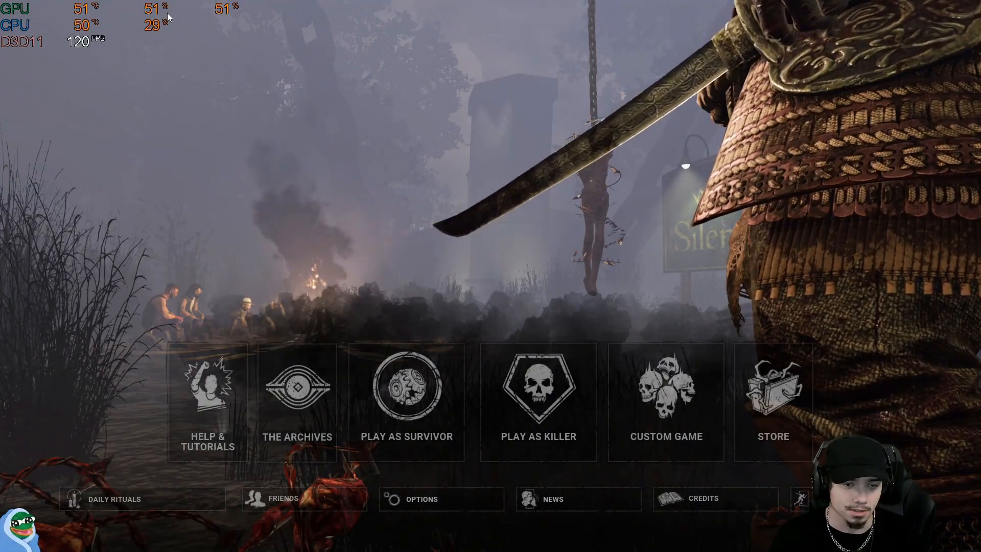
pyautogui.moveTo(189, 36)
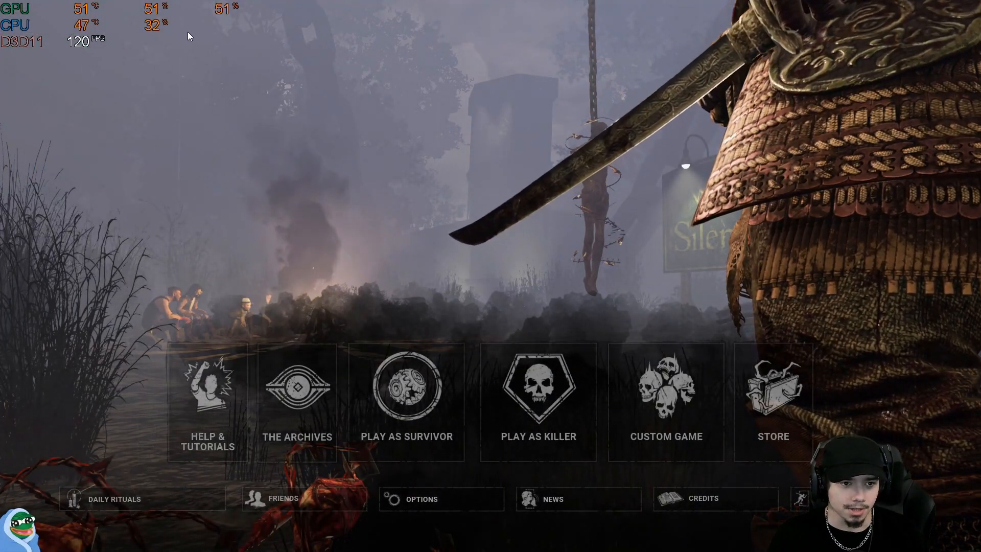
pyautogui.click(421, 499)
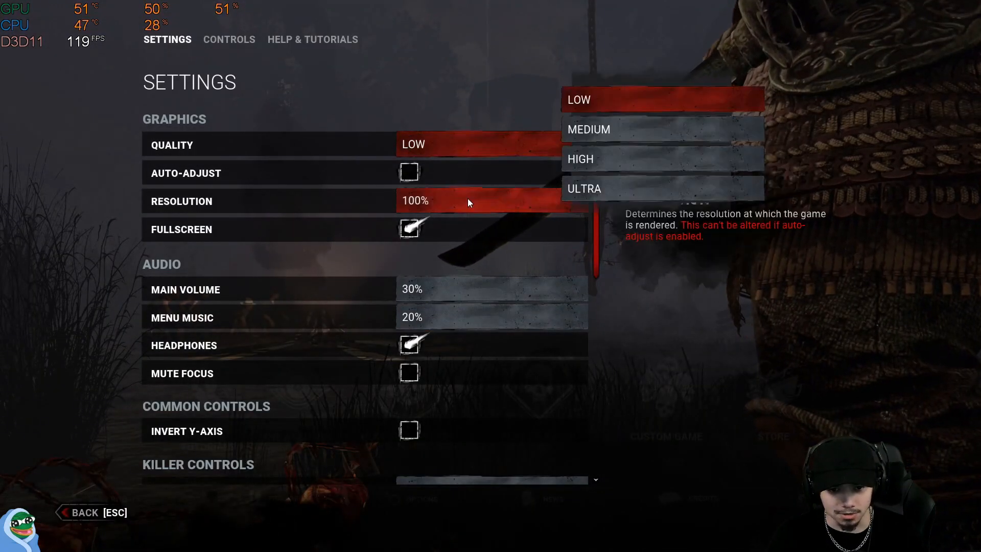
pyautogui.press('esc')
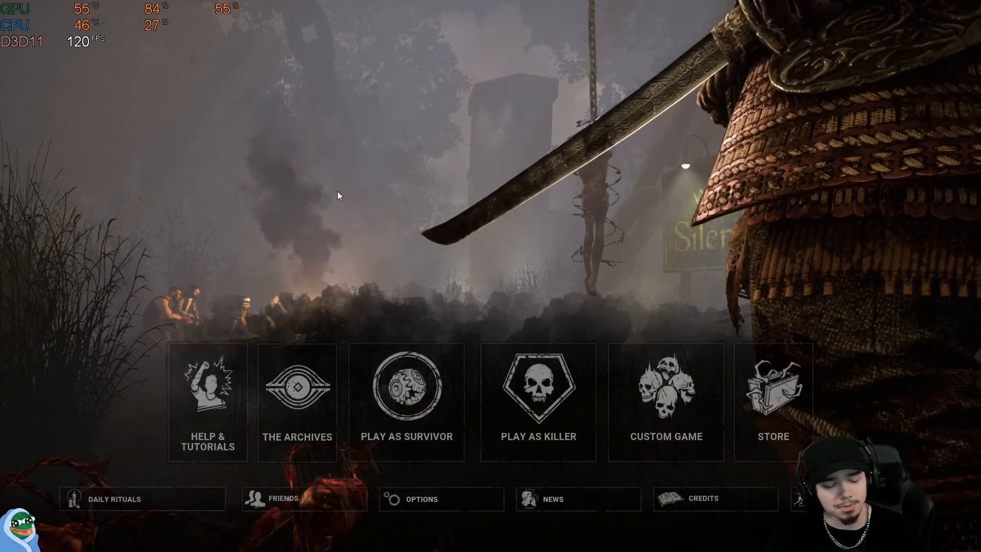